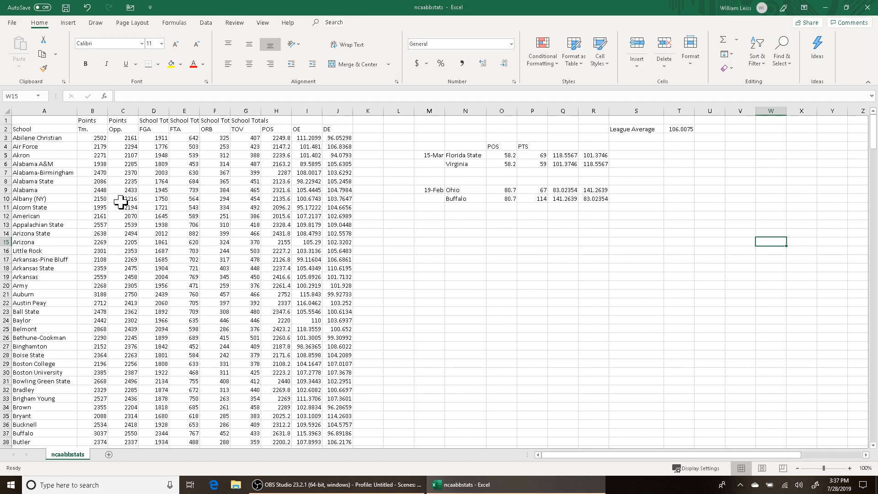
{"action": "mouse_move", "coordinate": [369, 192]}
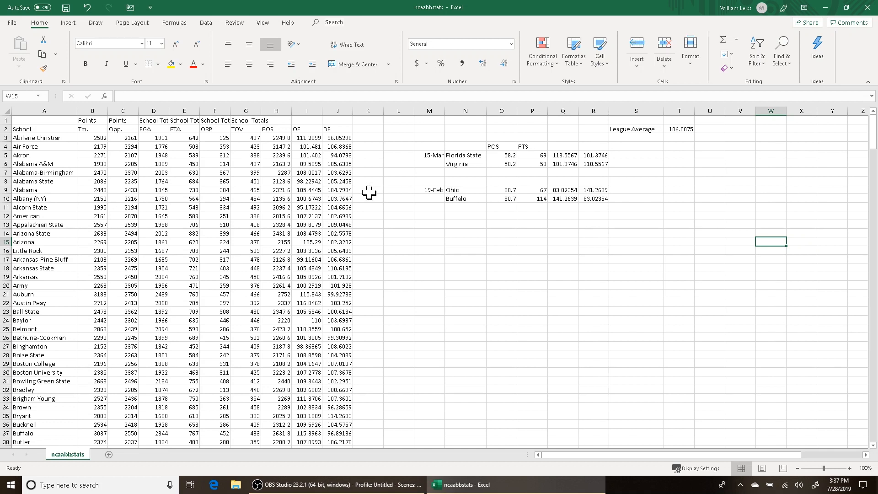
{"action": "mouse_move", "coordinate": [452, 184]}
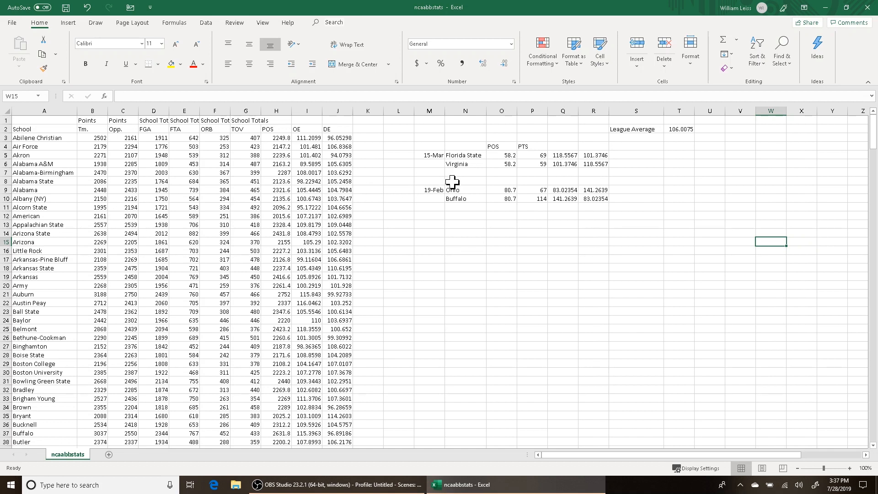
{"action": "mouse_move", "coordinate": [459, 165]}
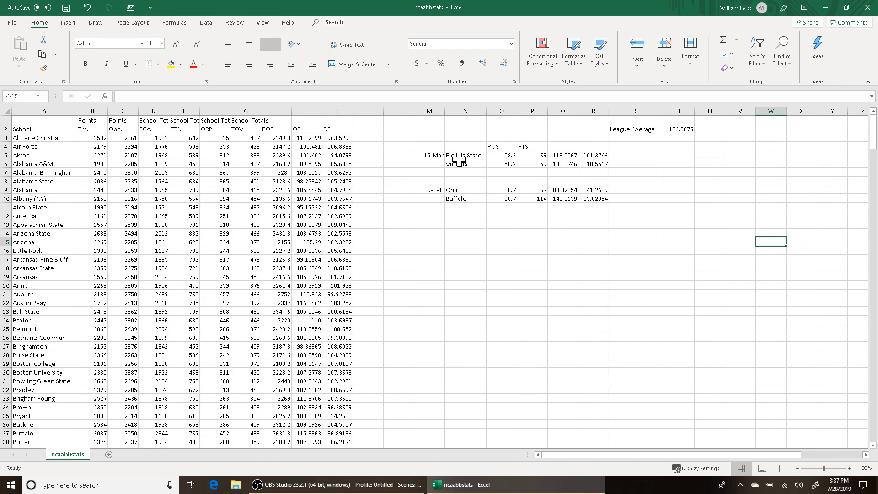
Step: Review each team's possessions and offensive efficiency formulas and the league average in T2 before building the adjusted block
{"action": "left_click", "coordinate": [430, 154]}
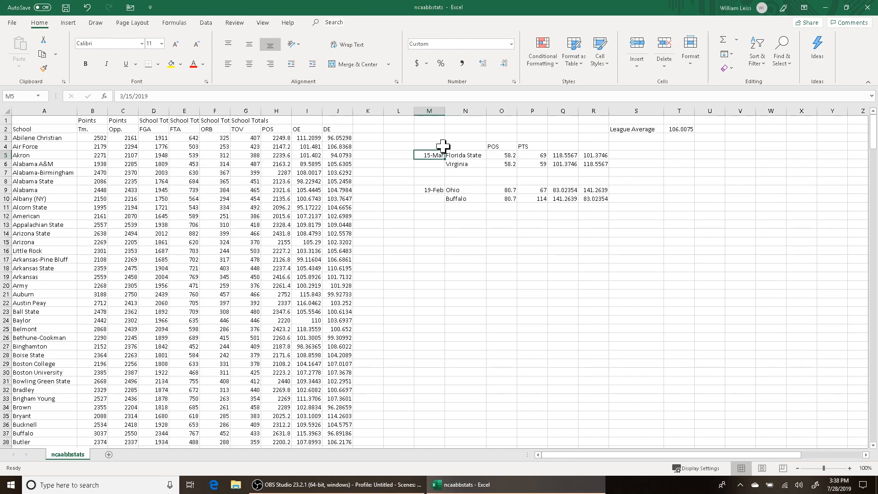
{"action": "left_click", "coordinate": [465, 155]}
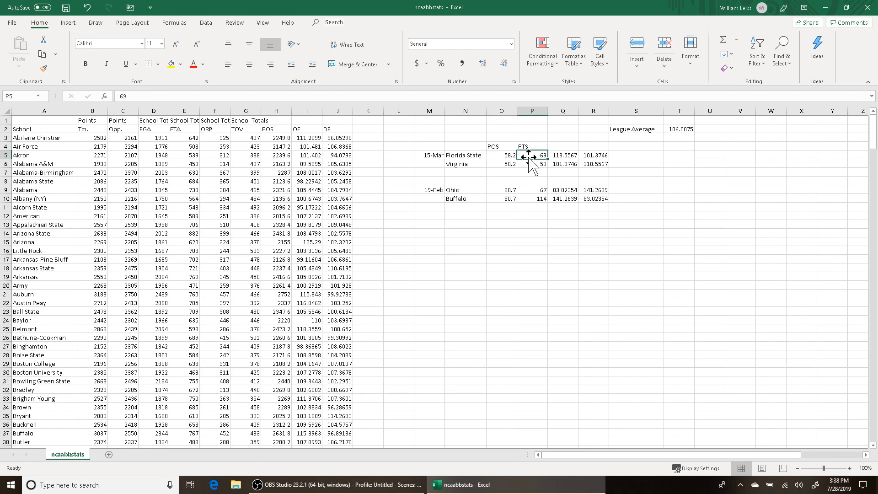
{"action": "left_click", "coordinate": [501, 155]}
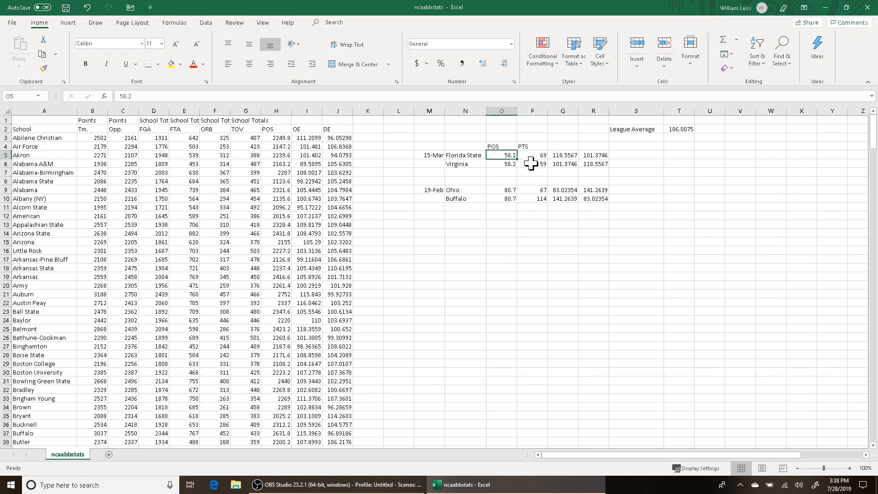
{"action": "left_click", "coordinate": [562, 155]}
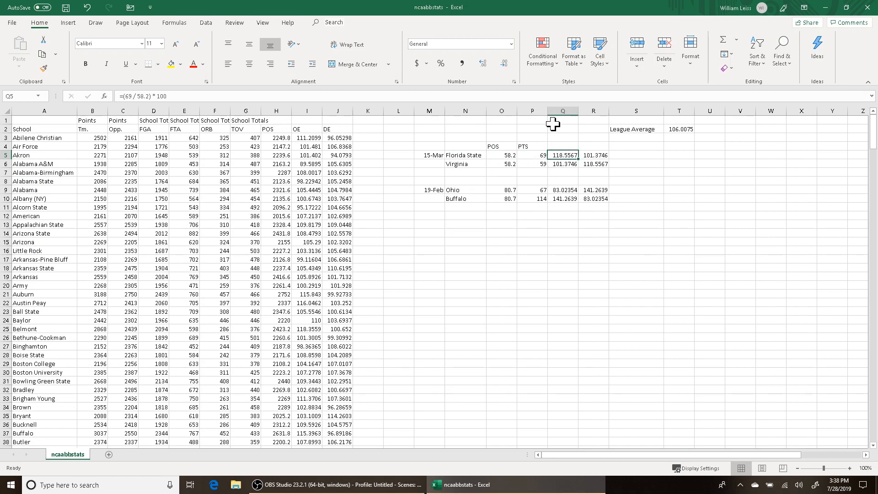
{"action": "left_click", "coordinate": [464, 164]}
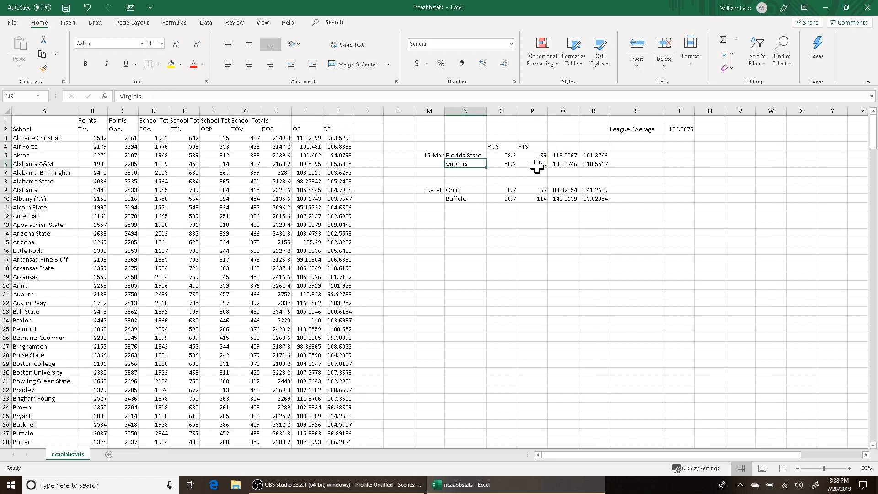
{"action": "left_click", "coordinate": [501, 163]}
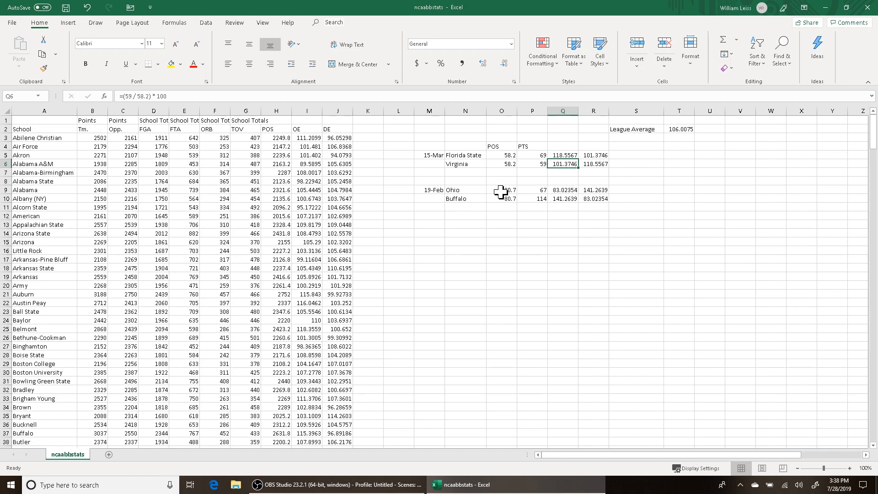
{"action": "mouse_move", "coordinate": [503, 191]}
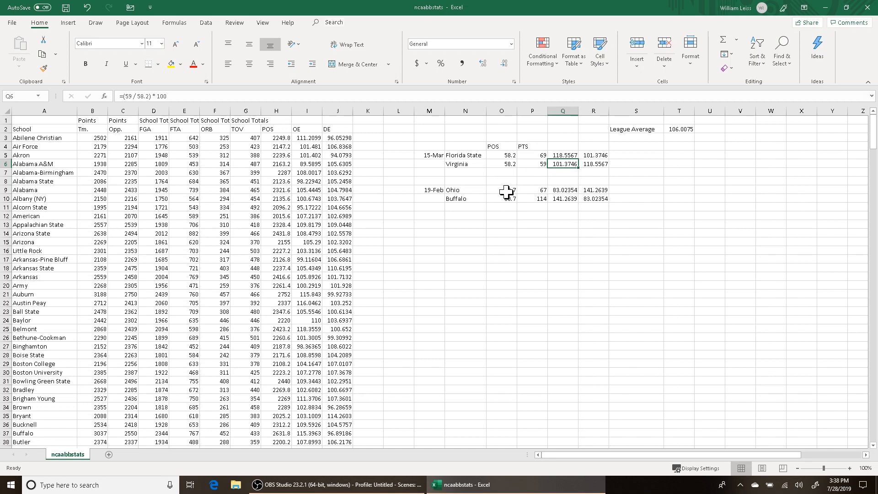
{"action": "mouse_move", "coordinate": [509, 193]}
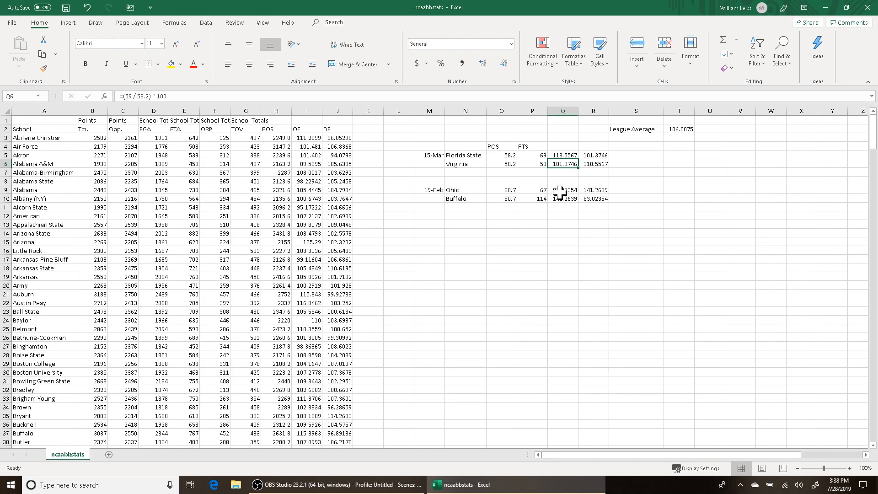
{"action": "left_click", "coordinate": [562, 198]}
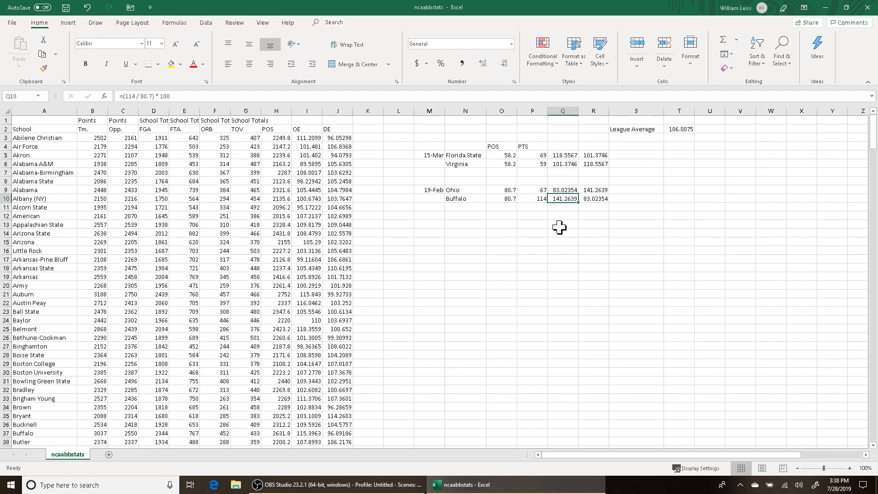
{"action": "mouse_move", "coordinate": [554, 210]}
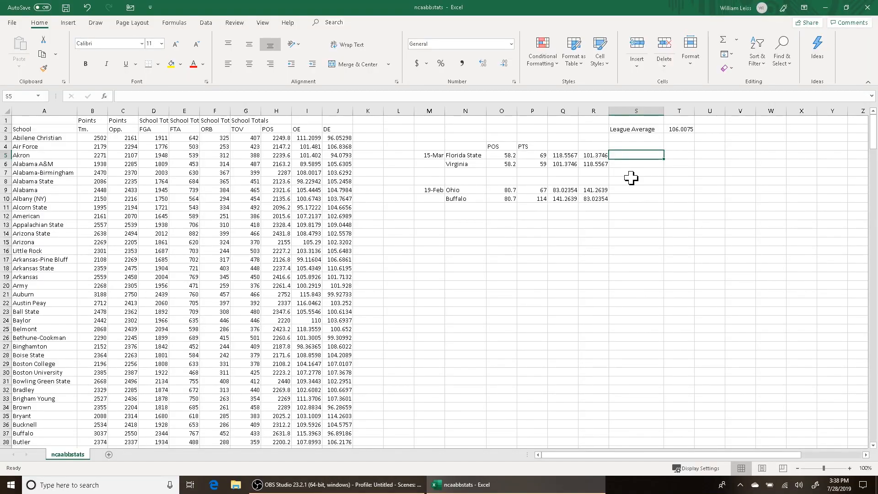
{"action": "mouse_move", "coordinate": [669, 172]}
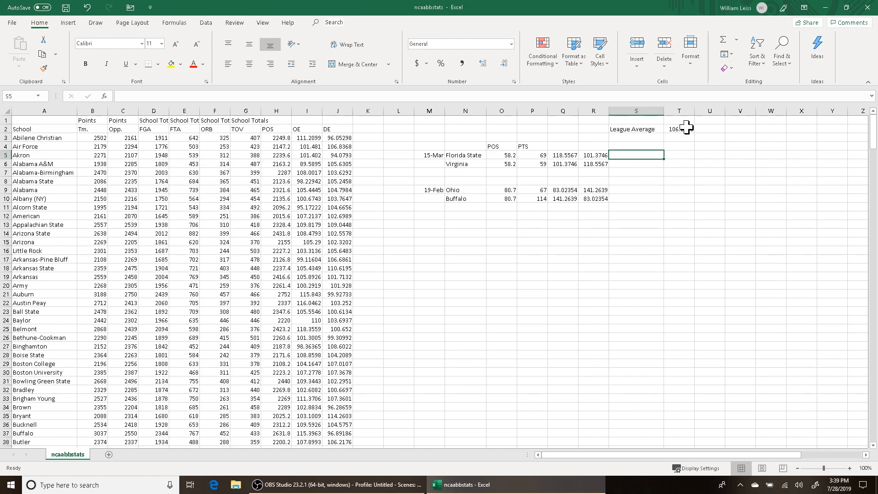
{"action": "left_click", "coordinate": [679, 128]}
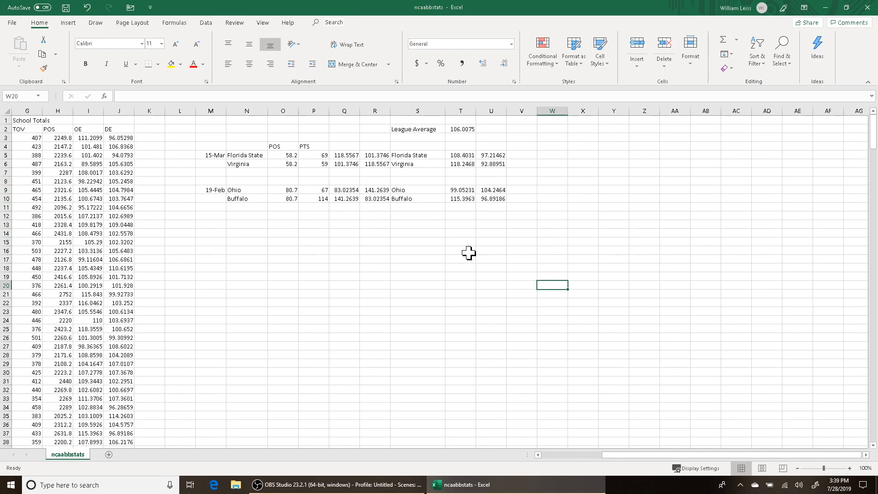
{"action": "mouse_move", "coordinate": [474, 157]}
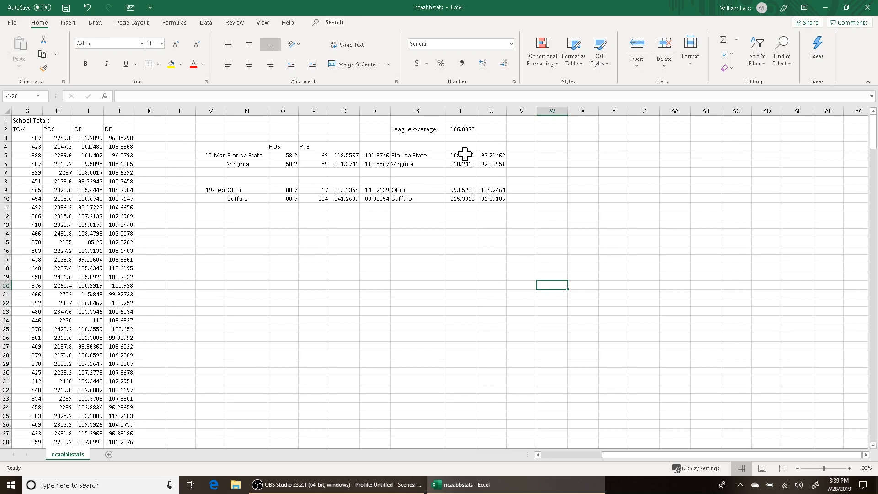
{"action": "mouse_move", "coordinate": [461, 159]}
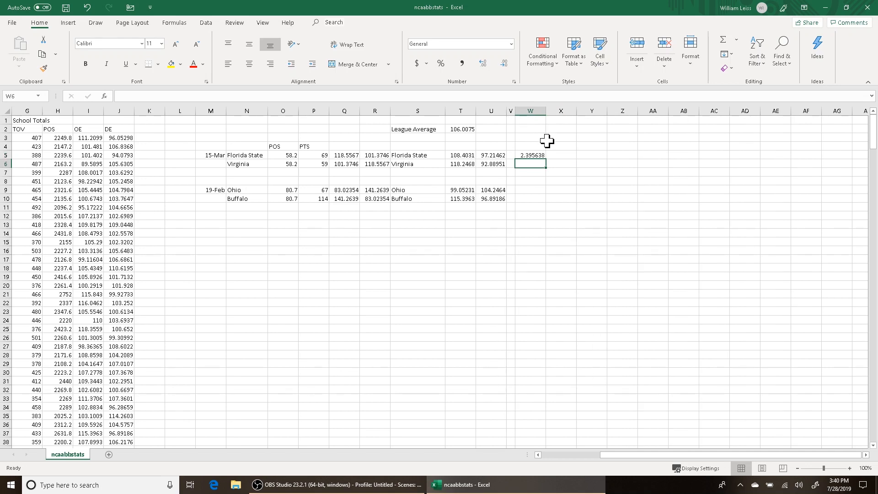
{"action": "mouse_move", "coordinate": [512, 182]}
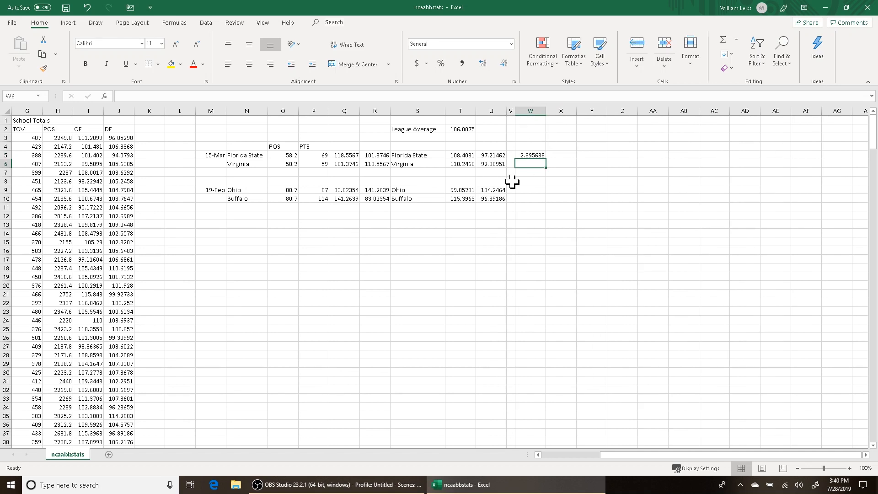
Step: Copy the first matchup's W5:W6 differences for reuse in W9:W10 and column X
{"action": "left_click_drag", "start_coordinate": [531, 155], "coordinate": [530, 163]}
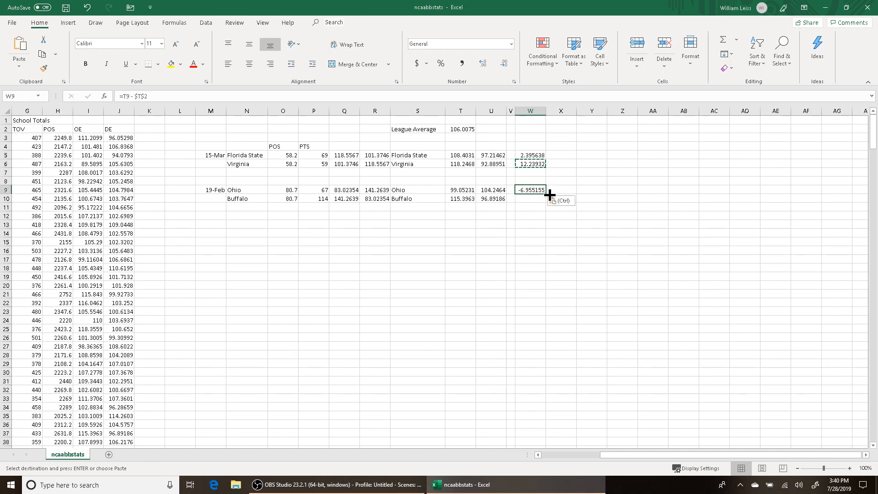
{"action": "mouse_move", "coordinate": [533, 198]}
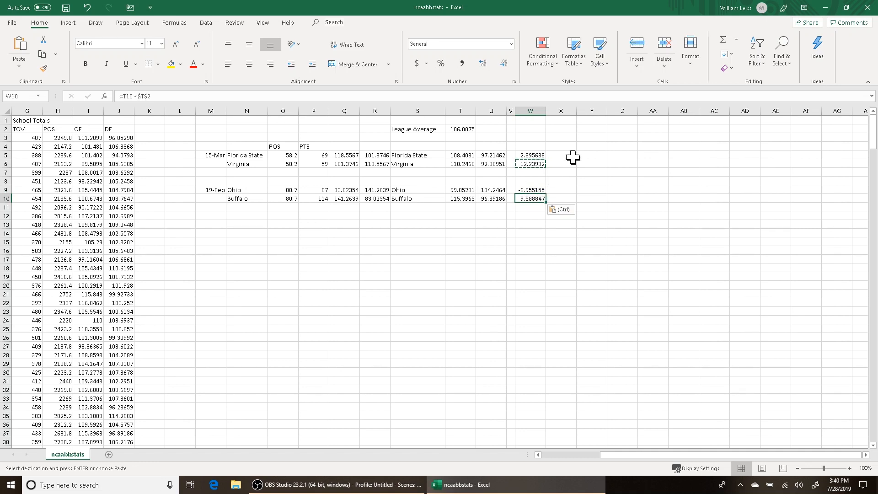
{"action": "mouse_move", "coordinate": [538, 155]}
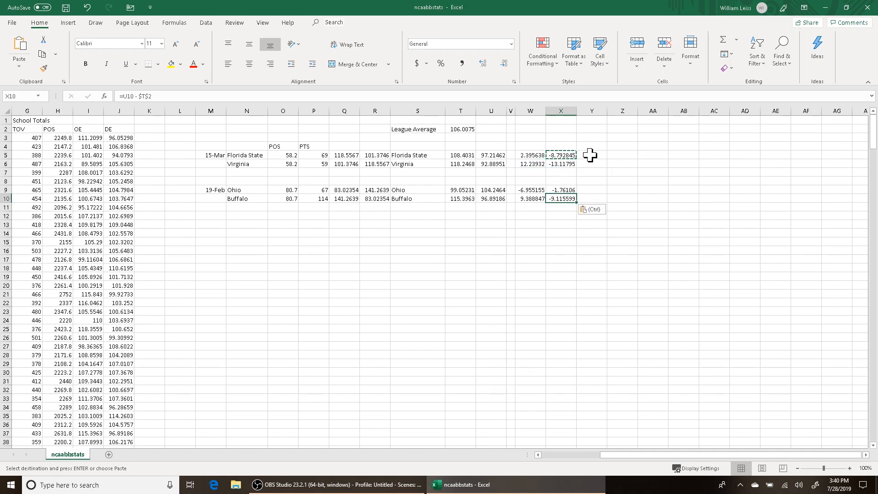
{"action": "left_click", "coordinate": [561, 164]}
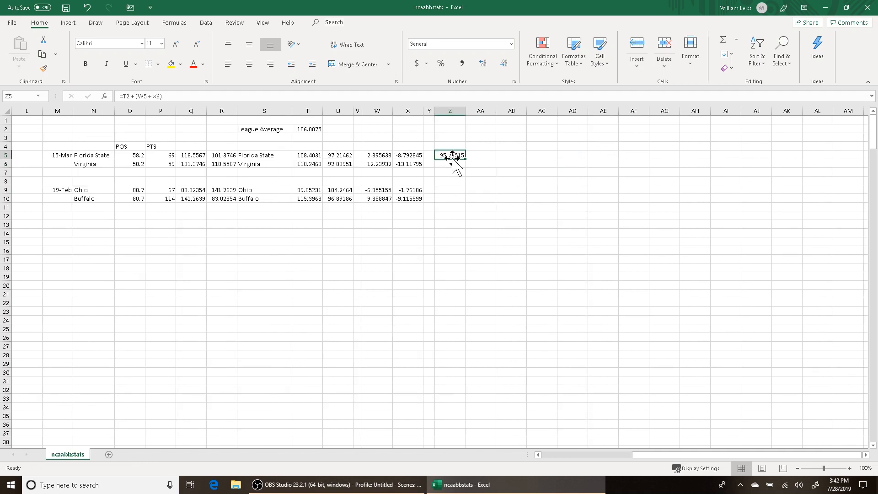
Step: Clear Z5 and enter the combined margin =(W5+X6) for Florida State
{"action": "key", "text": "Delete"}
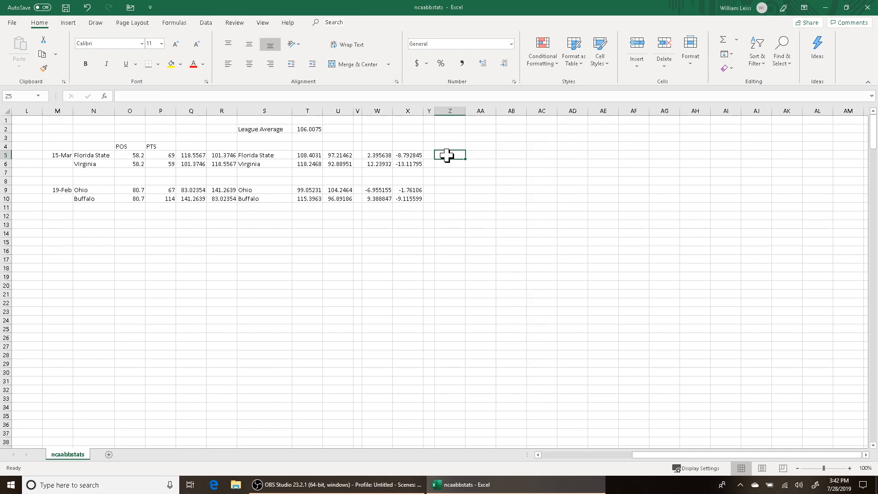
{"action": "mouse_move", "coordinate": [459, 64]}
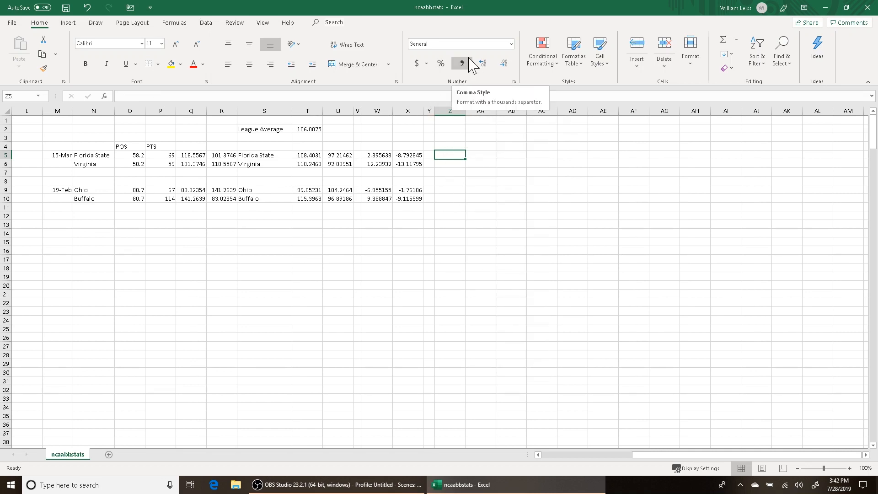
{"action": "type", "text": "="}
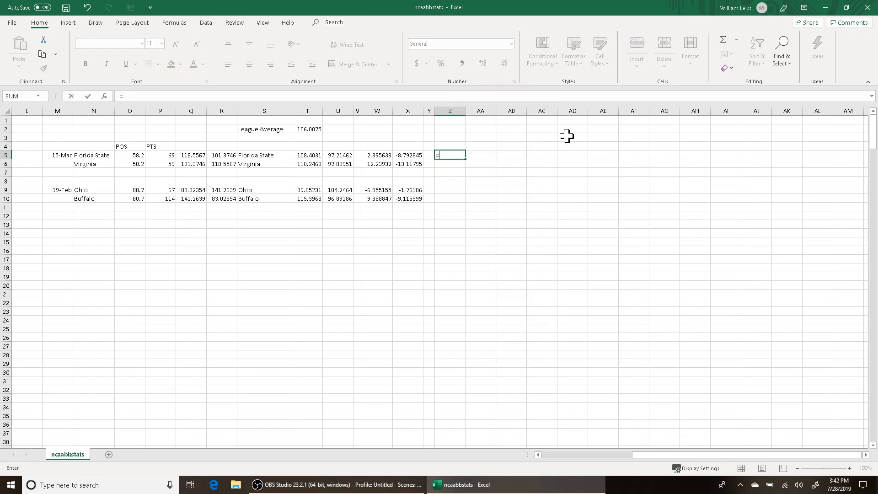
{"action": "type", "text": "(W"}
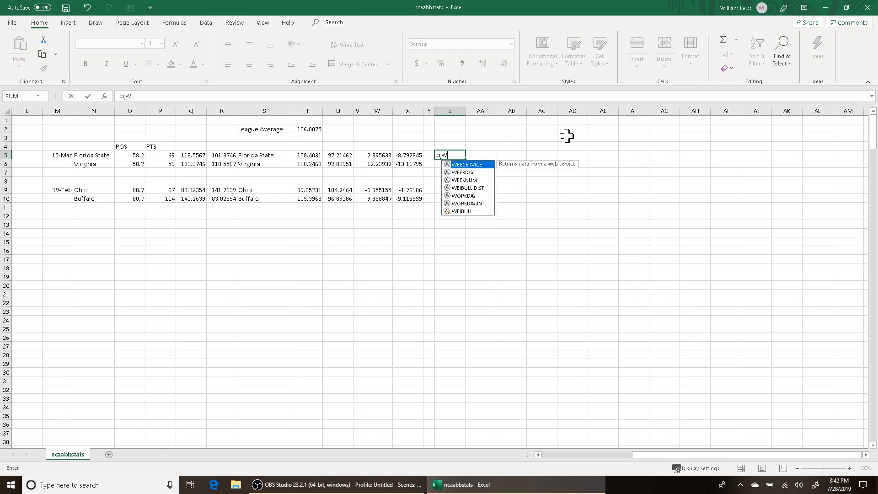
{"action": "left_click", "coordinate": [377, 155]}
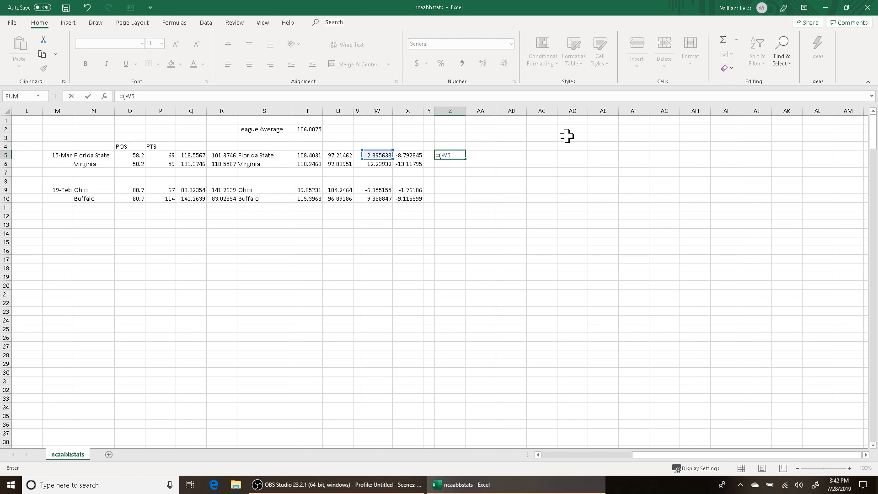
{"action": "type", "text": "+"}
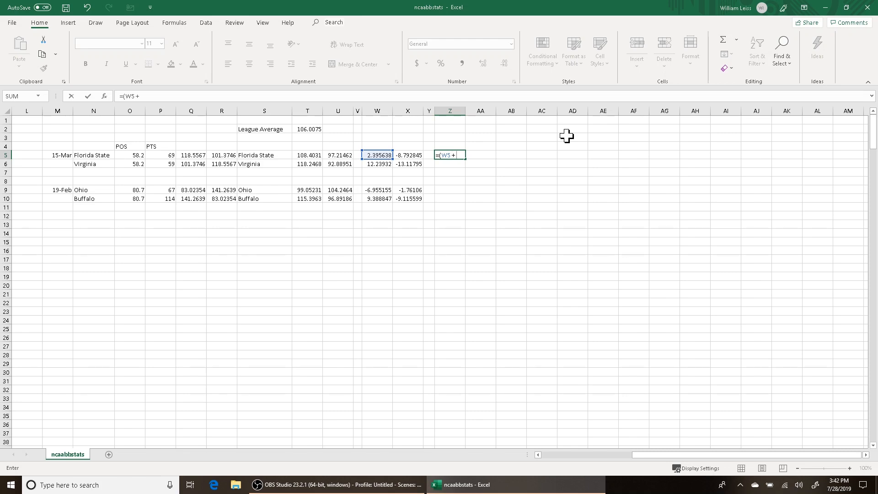
{"action": "key", "text": "Enter"}
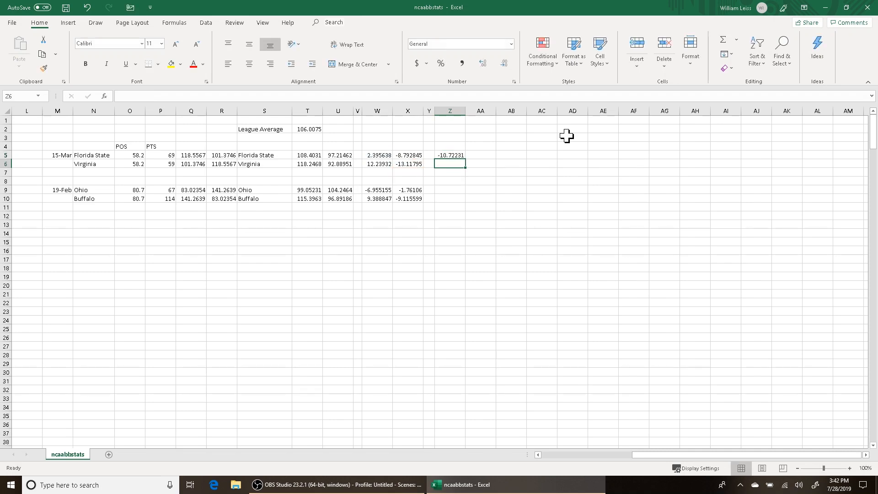
{"action": "mouse_move", "coordinate": [433, 174]}
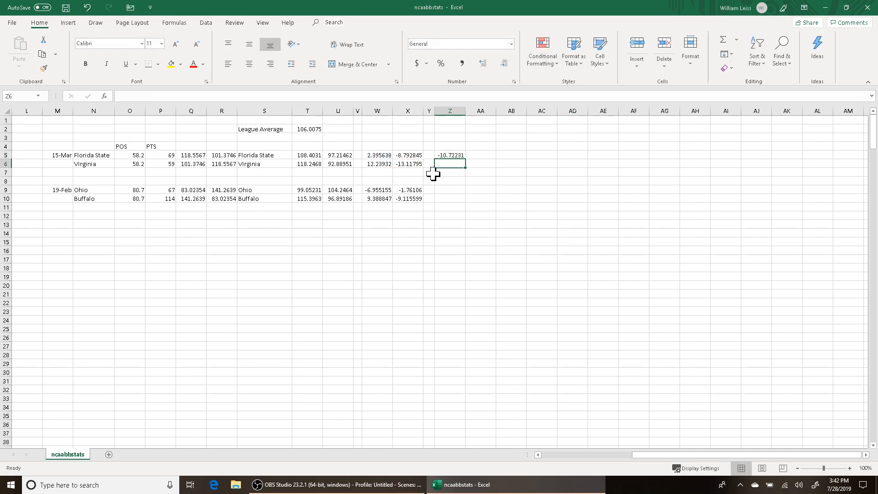
Step: Enter combined margins =(W6+X5) in Z6 and =(W9+X10) in Z9, and start Z10's formula
{"action": "type", "text": "=("}
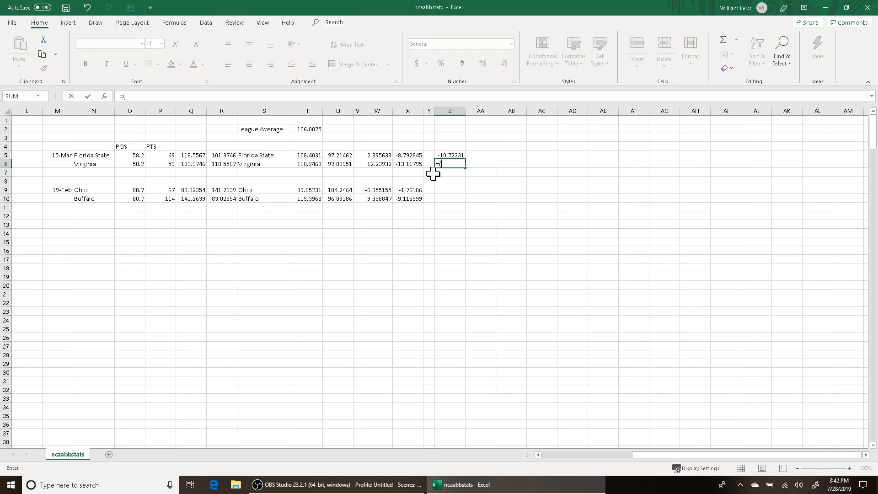
{"action": "left_click", "coordinate": [377, 163]}
{"action": "type", "text": "="}
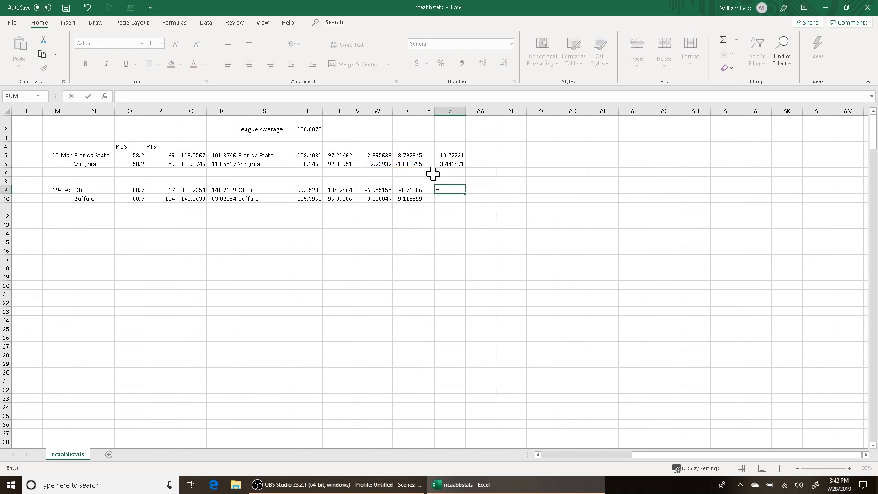
{"action": "type", "text": "("}
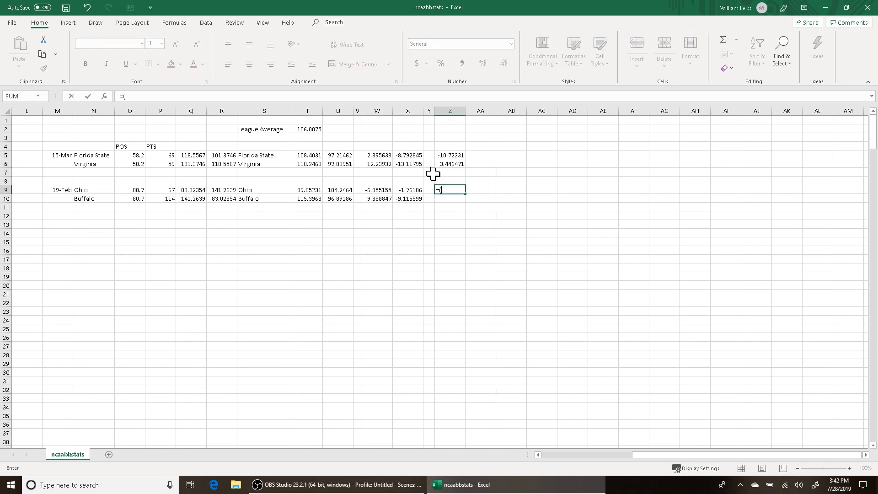
{"action": "left_click", "coordinate": [376, 190]}
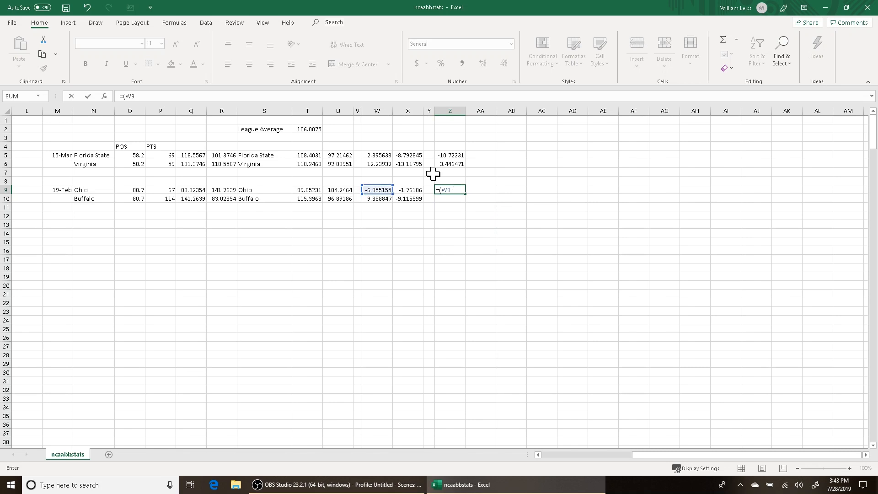
{"action": "type", "text": "+"}
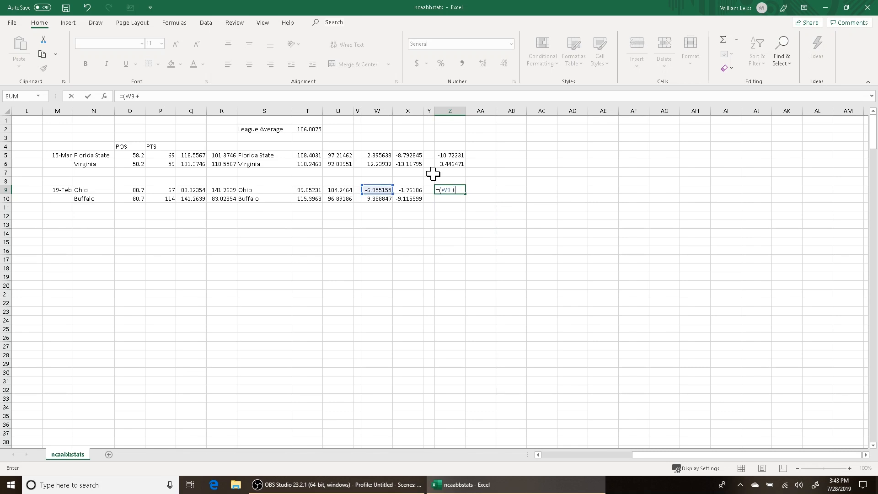
{"action": "type", "text": "X1"}
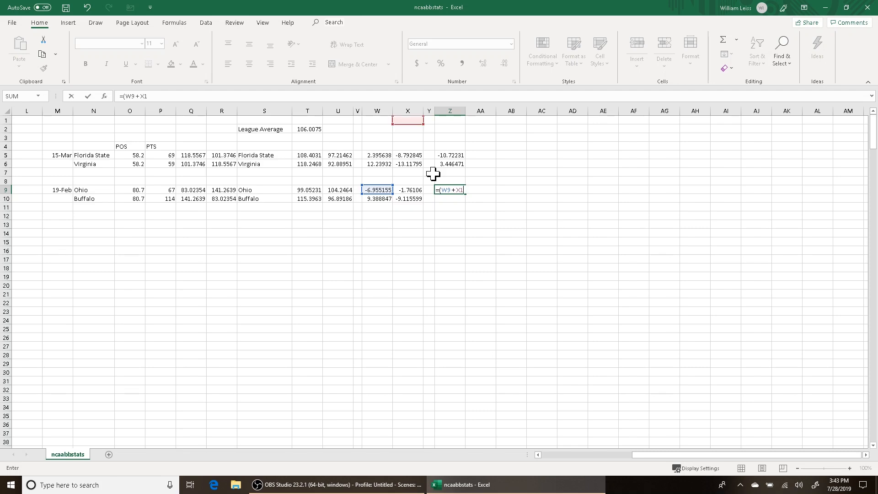
{"action": "key", "text": "Enter"}
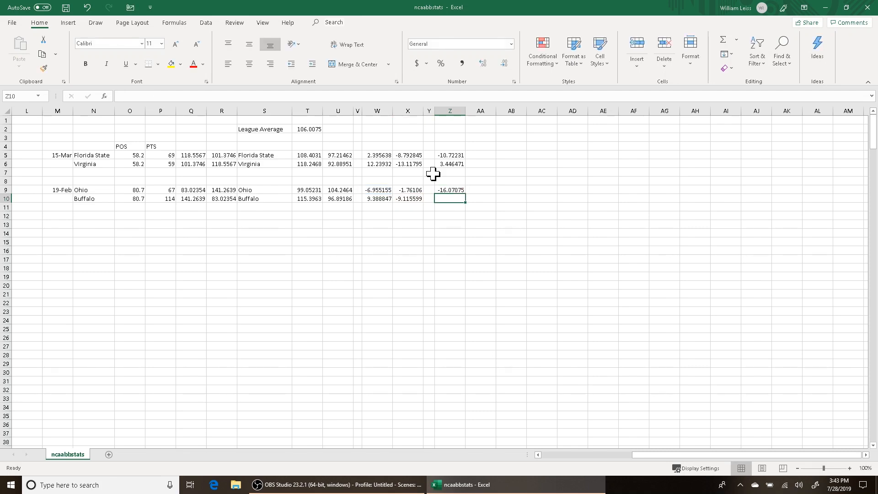
{"action": "type", "text": "=("}
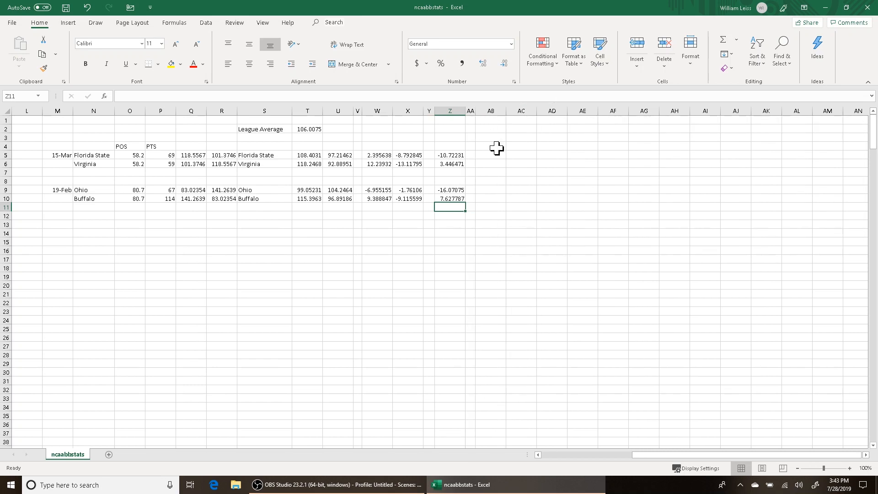
Step: Enter =$T$2+Z5 in AB5, fill down, and paste values into the swapped AC cells for each opponent
{"action": "left_click", "coordinate": [490, 155]}
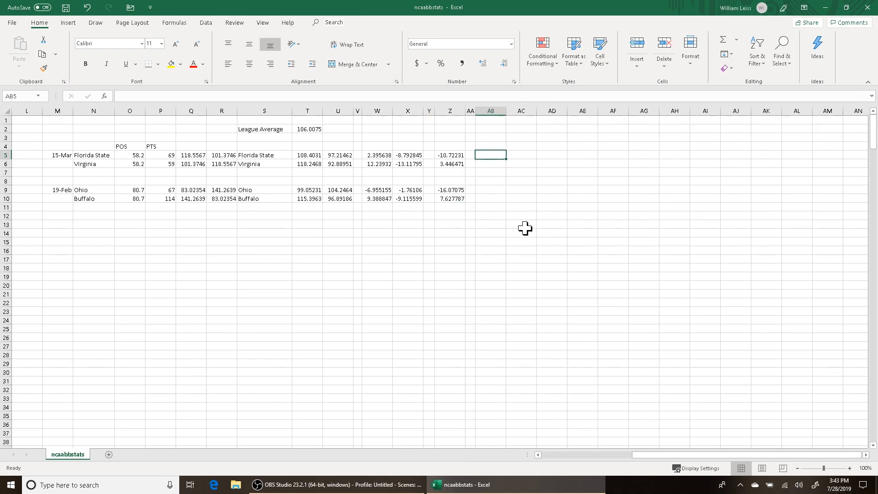
{"action": "type", "text": "=$T"}
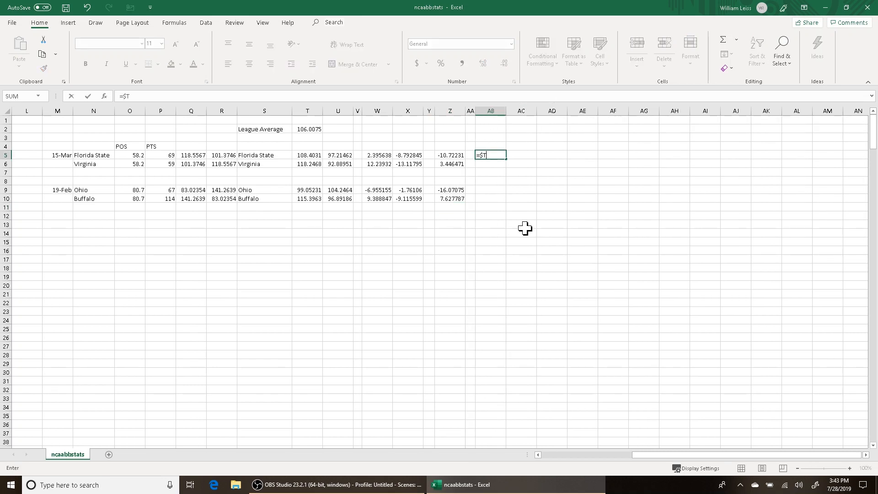
{"action": "left_click", "coordinate": [308, 128]}
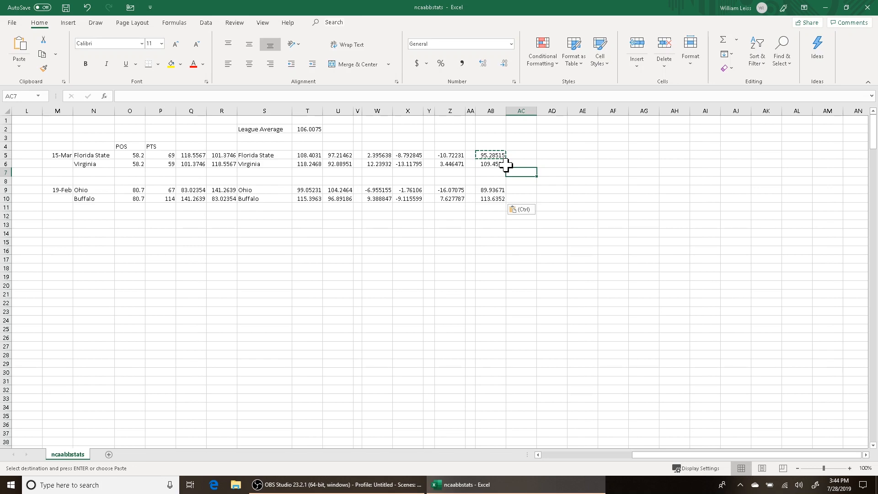
{"action": "right_click", "coordinate": [490, 164]}
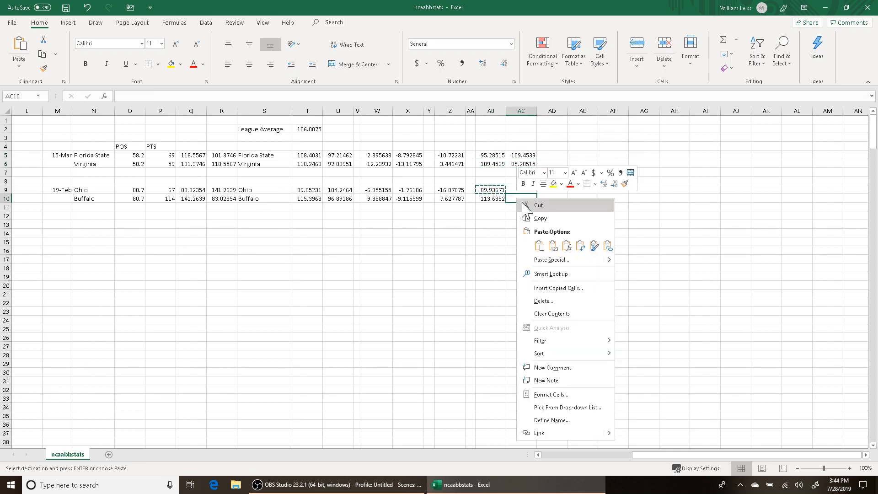
{"action": "left_click", "coordinate": [538, 205]}
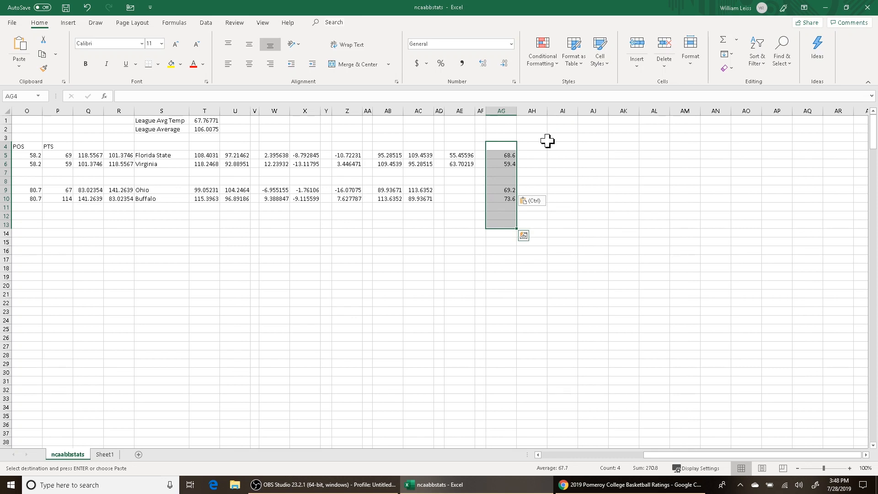
{"action": "mouse_move", "coordinate": [556, 154]}
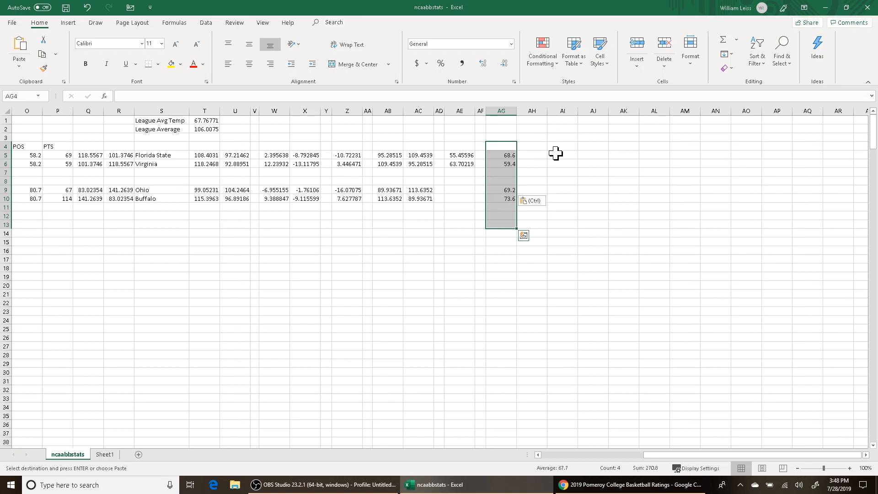
Step: Select AI5 beside the pasted tempo values 68.6, 59.4, 69.2 and 73.6
{"action": "left_click", "coordinate": [562, 155]}
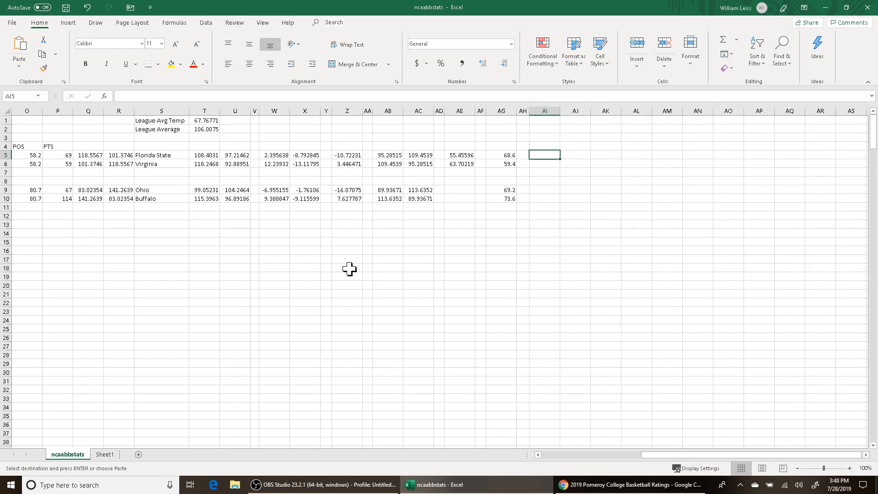
Step: Enter =(AG5-$T$1) in AI5 and copy it to AI6, AI9 and AI10 for all four teams
{"action": "type", "text": "=(AG5 -"}
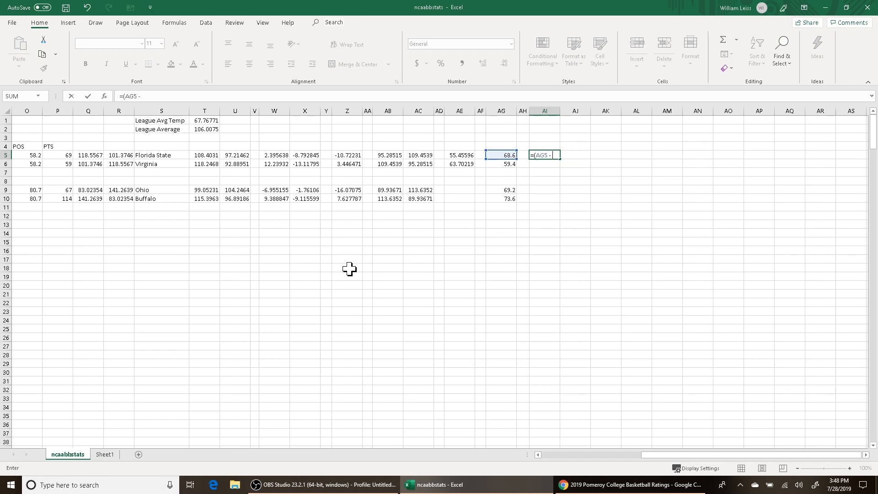
{"action": "left_click", "coordinate": [205, 121]}
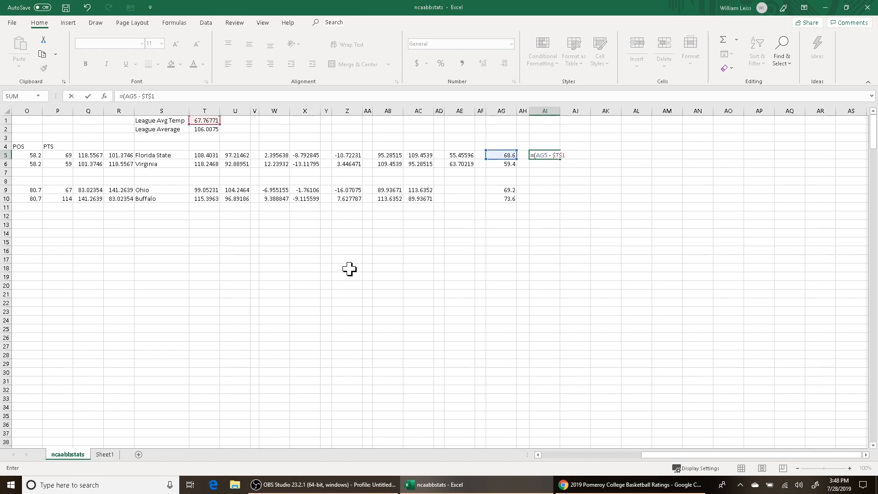
{"action": "key", "text": "Enter"}
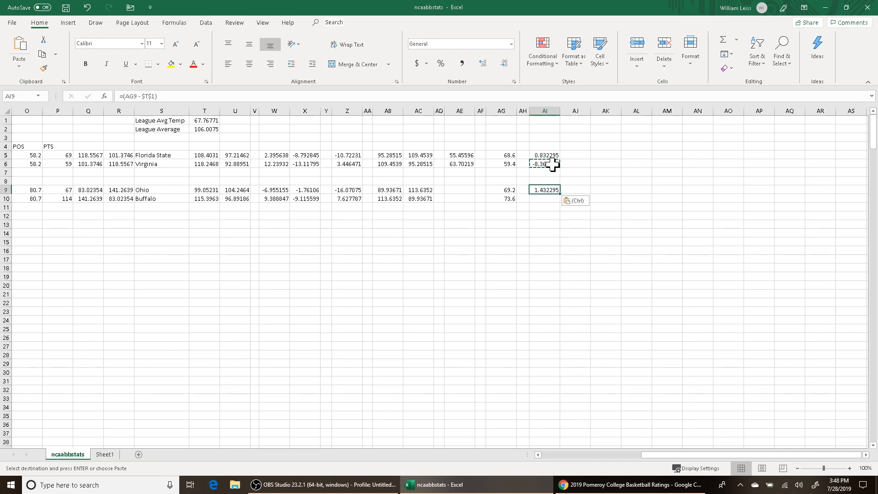
{"action": "left_click", "coordinate": [544, 164]}
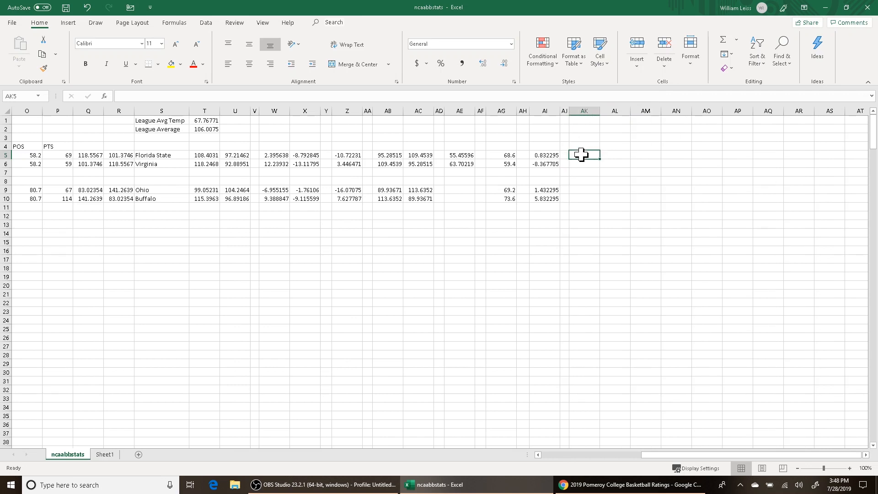
Step: Sum each matchup's AI values with =SUM(AI5:AI6) in AK5 and =SUM(AI9:AI10) in AK9
{"action": "type", "text": "="}
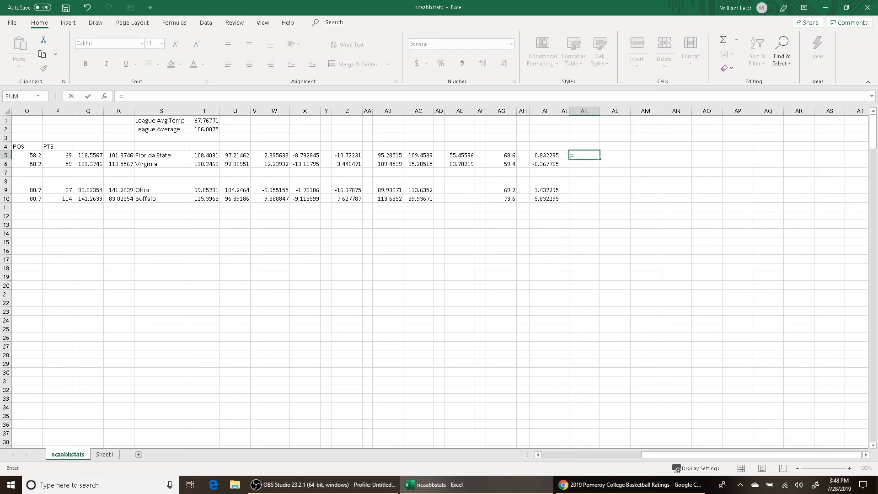
{"action": "type", "text": "SUM("}
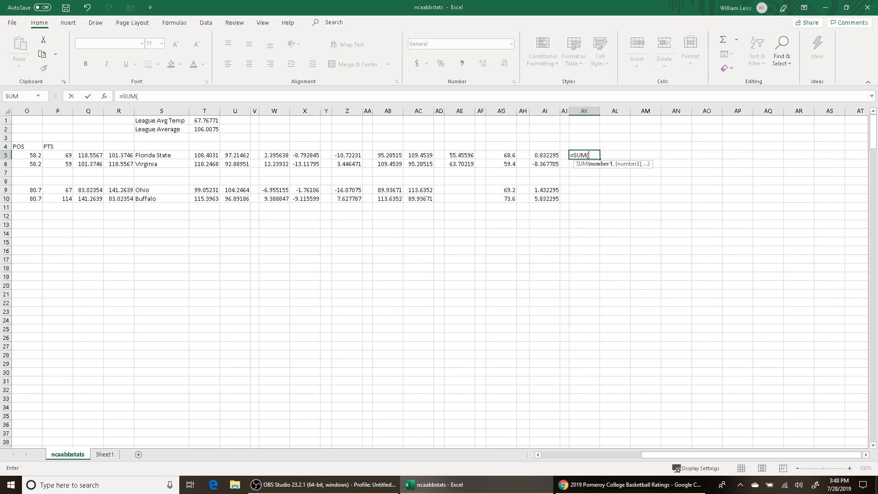
{"action": "key", "text": "Enter"}
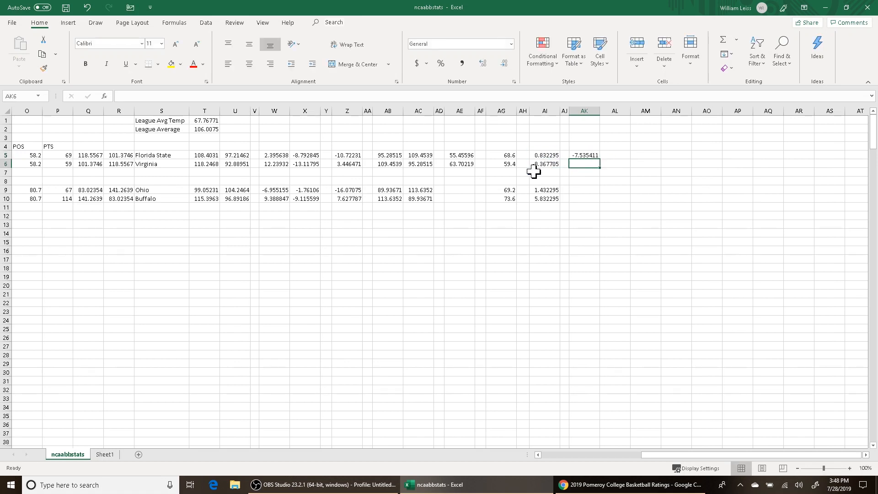
{"action": "type", "text": "=SUM"}
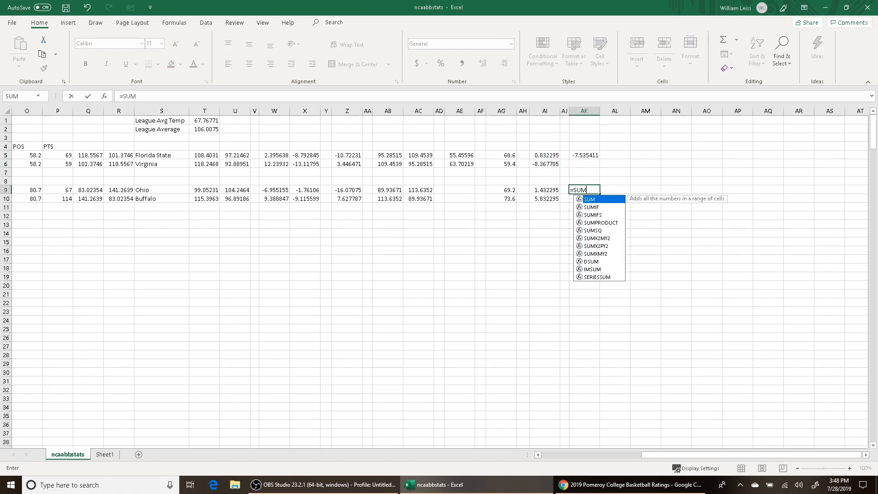
{"action": "left_click_drag", "start_coordinate": [543, 189], "coordinate": [543, 199]}
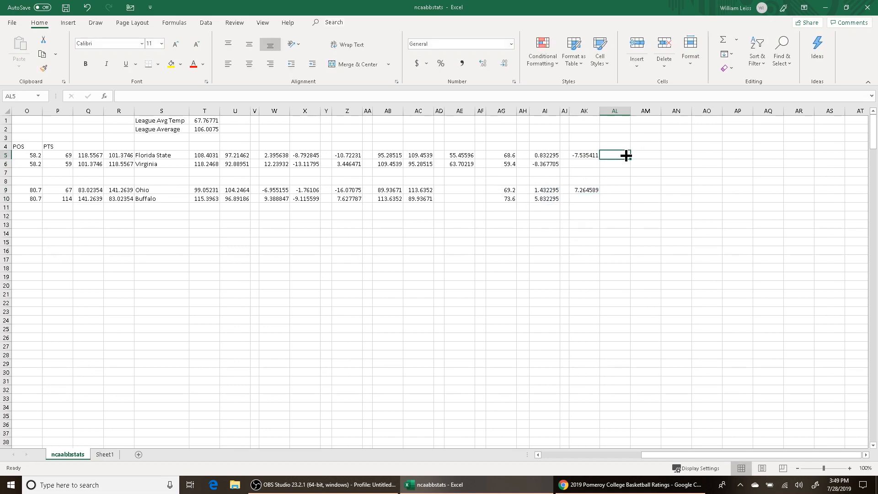
Step: Enter =$T$1+AK5 in AL5 giving 60.23229, copy it to AL9 for 75.03229, and compare with possessions in O5 and O9
{"action": "type", "text": "=T$"}
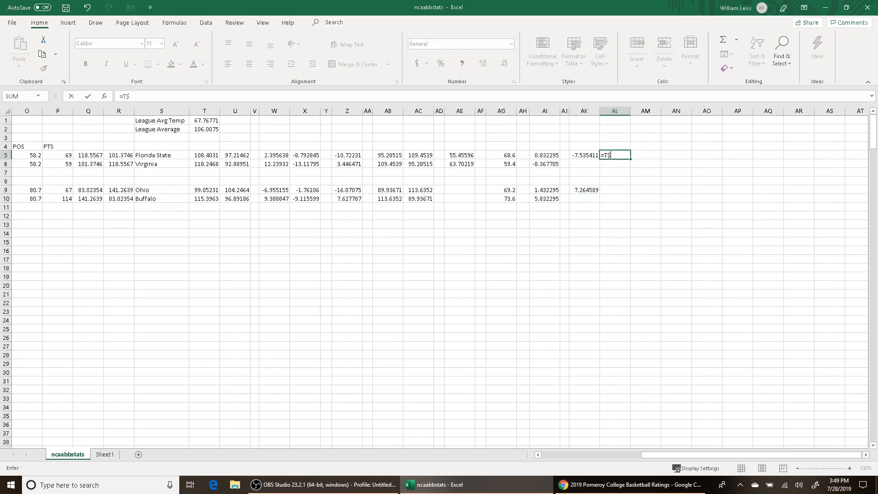
{"action": "left_click", "coordinate": [204, 120]}
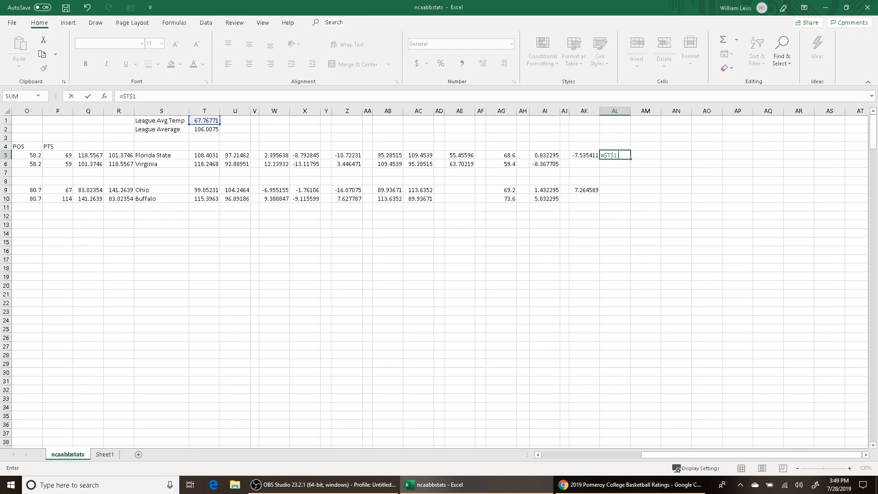
{"action": "left_click", "coordinate": [583, 155]}
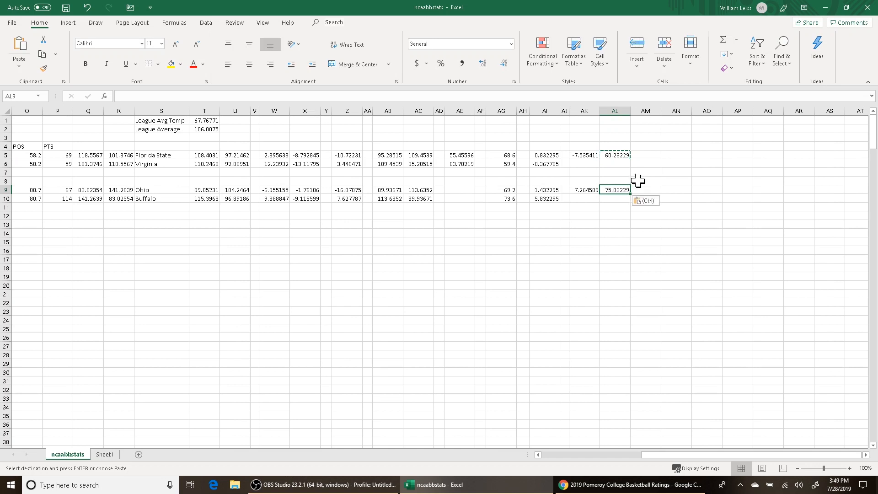
{"action": "left_click", "coordinate": [614, 154]}
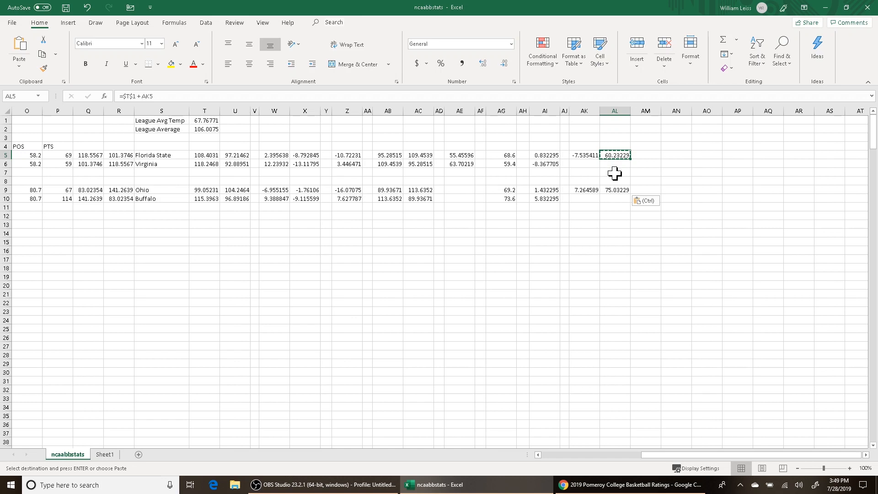
{"action": "left_click", "coordinate": [26, 155]}
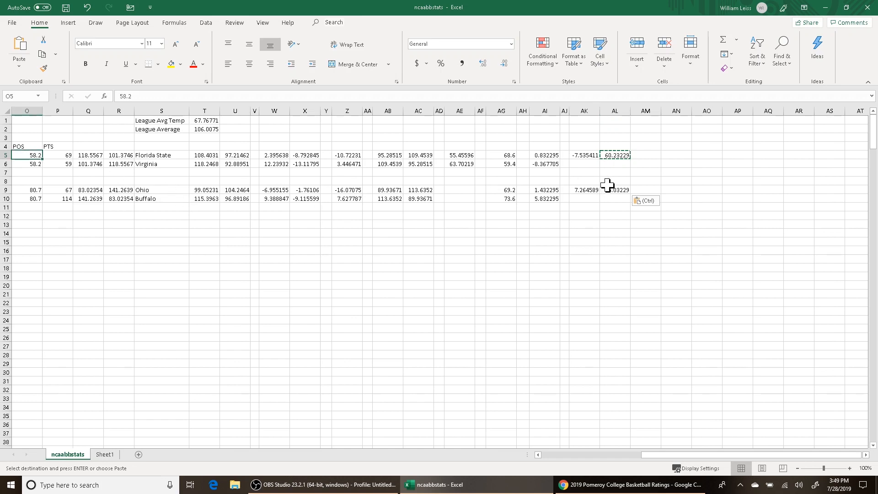
{"action": "left_click", "coordinate": [613, 189]}
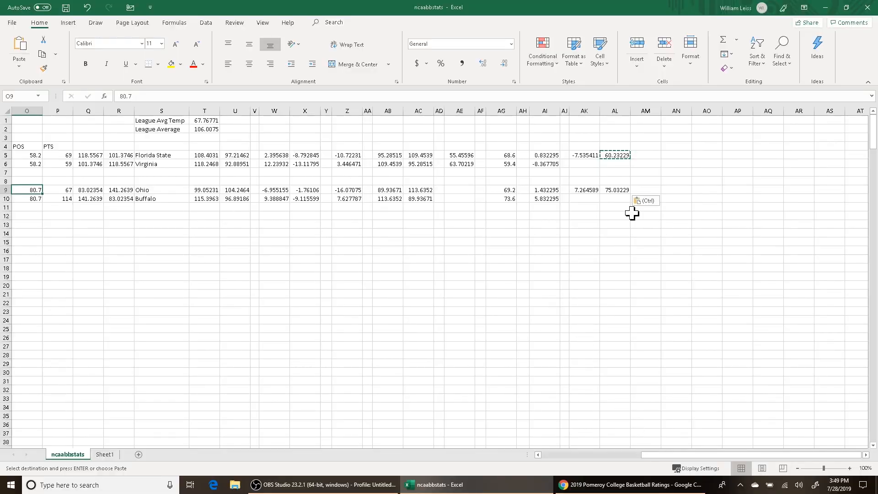
{"action": "mouse_move", "coordinate": [502, 165]}
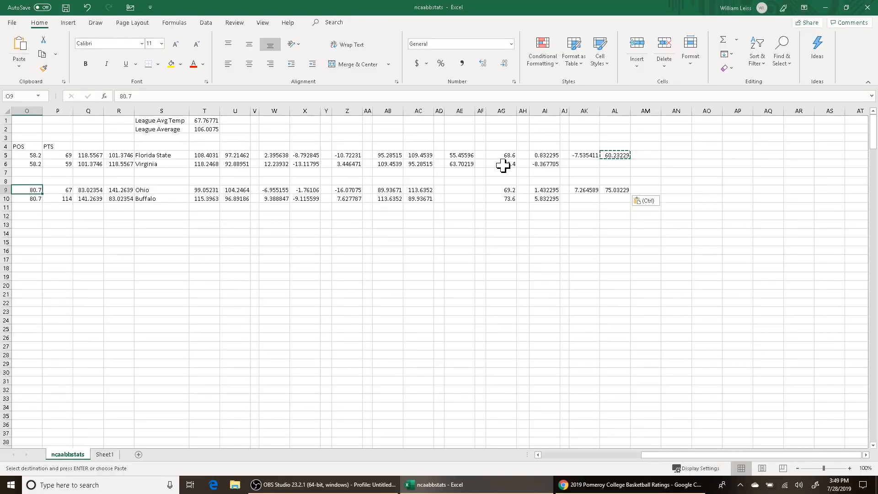
{"action": "mouse_move", "coordinate": [632, 159]}
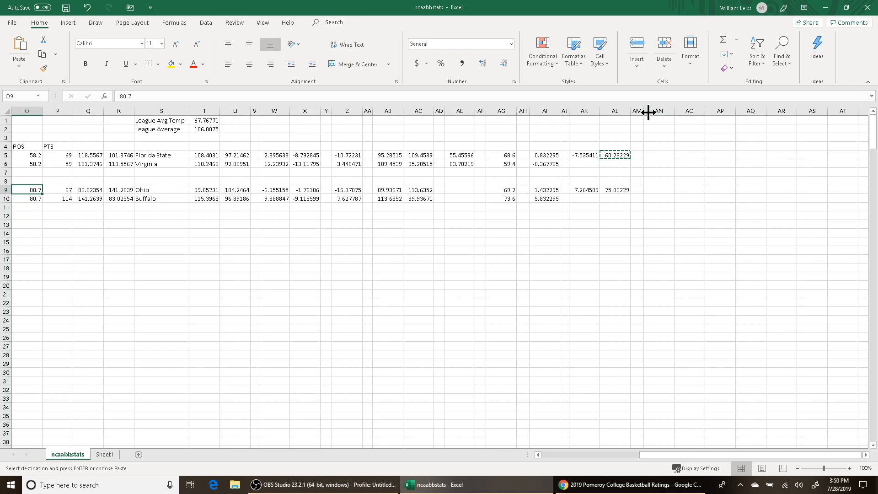
{"action": "mouse_move", "coordinate": [691, 143]}
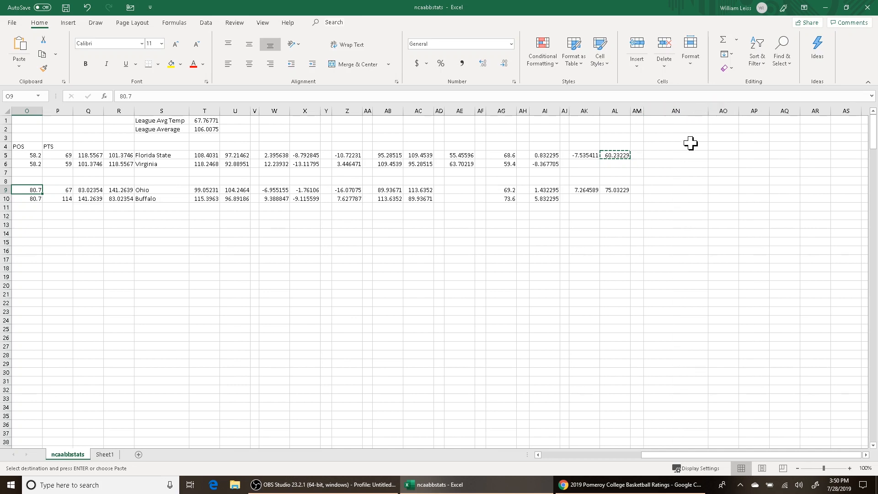
Step: Label the first matchup Florida State and Virginia in AN5:AN6
{"action": "left_click", "coordinate": [674, 154]}
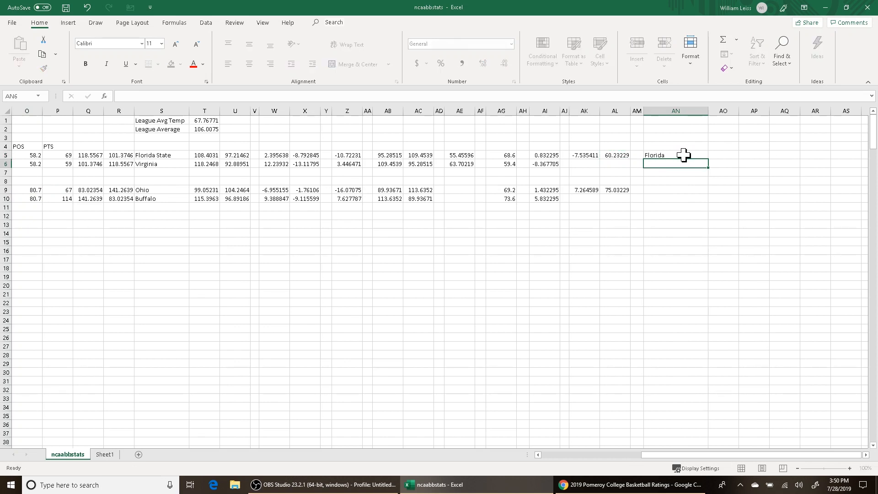
{"action": "type", "text": "Flo"}
{"action": "type", "text": "Vi"}
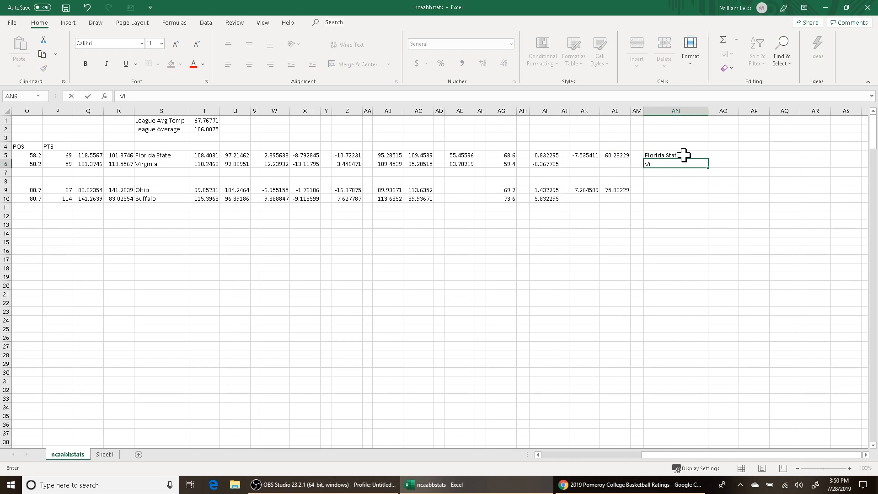
{"action": "type", "text": "riginia"}
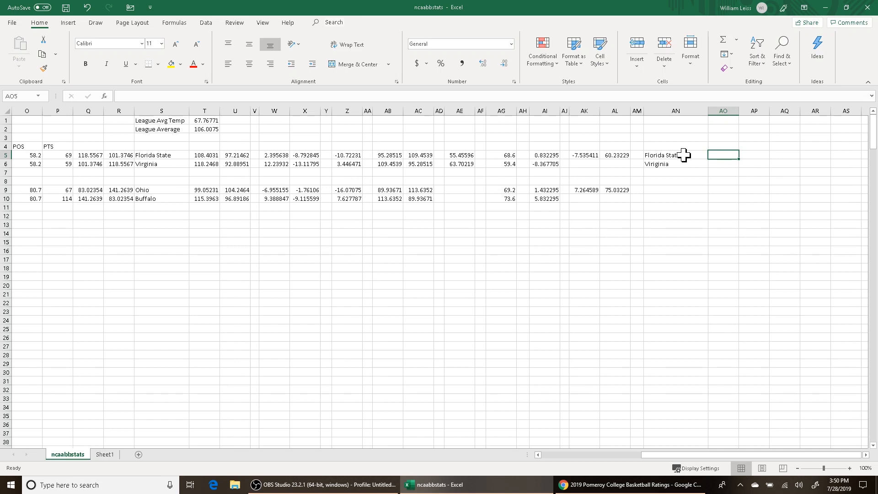
Step: Enter =(AB5/100)*AL5 in AO5 for 57.39243 and copy it into AO6 for Virginia's 65.92661
{"action": "type", "text": "=("}
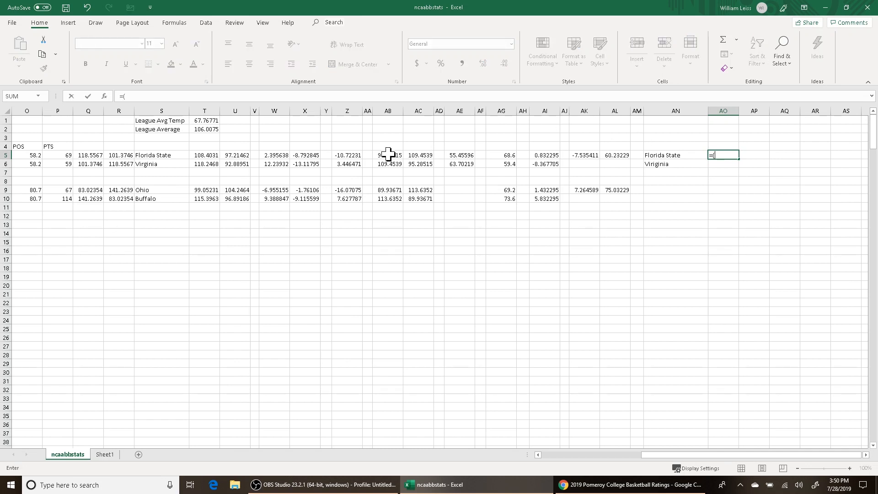
{"action": "left_click", "coordinate": [387, 155]}
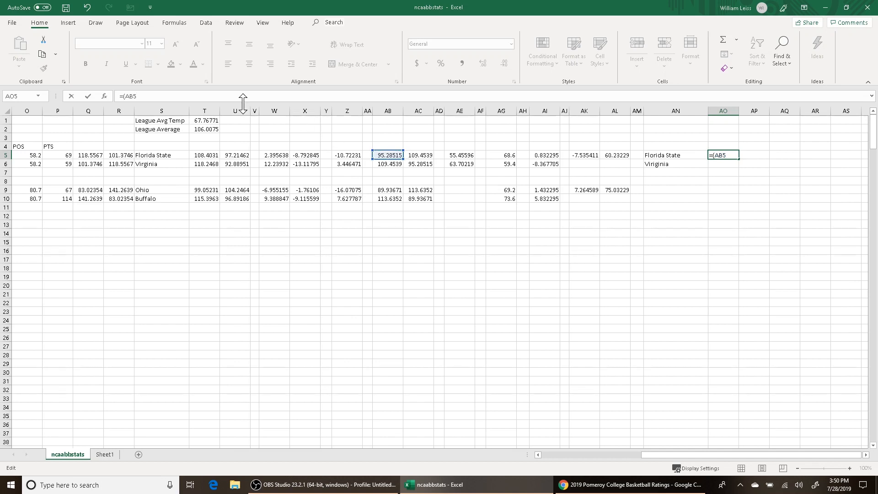
{"action": "type", "text": "/ 100) *"}
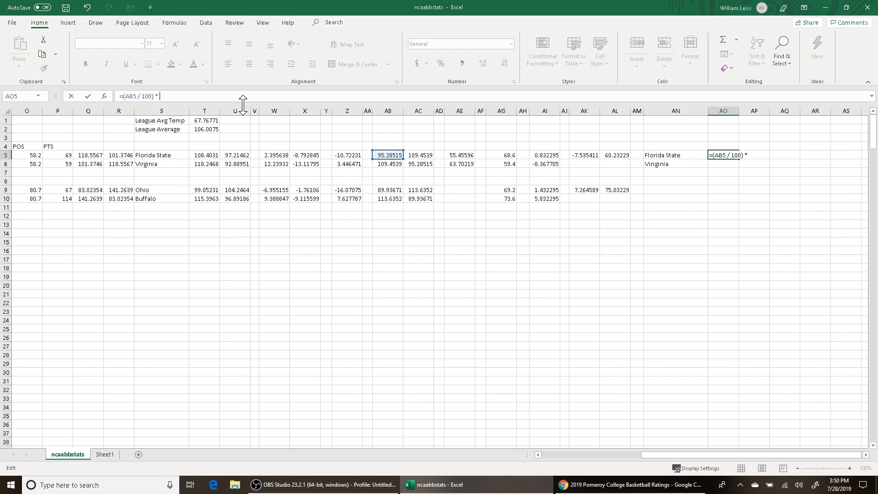
{"action": "key", "text": "Enter"}
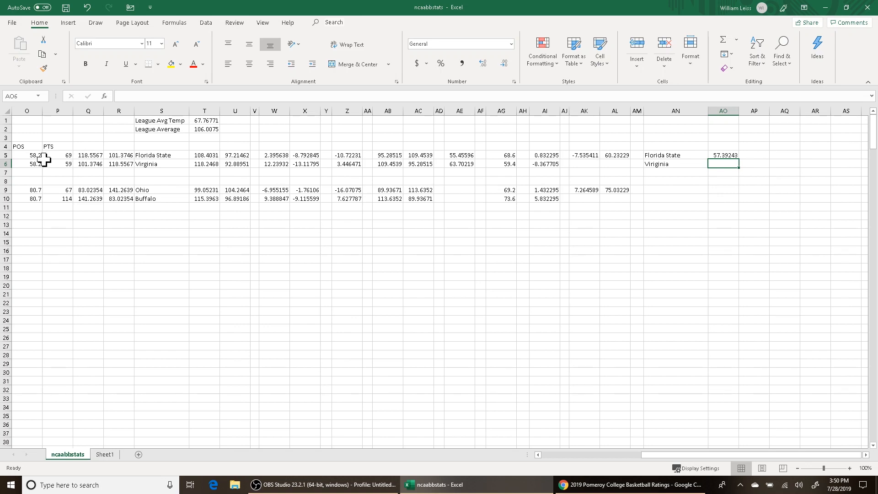
{"action": "left_click", "coordinate": [56, 155]}
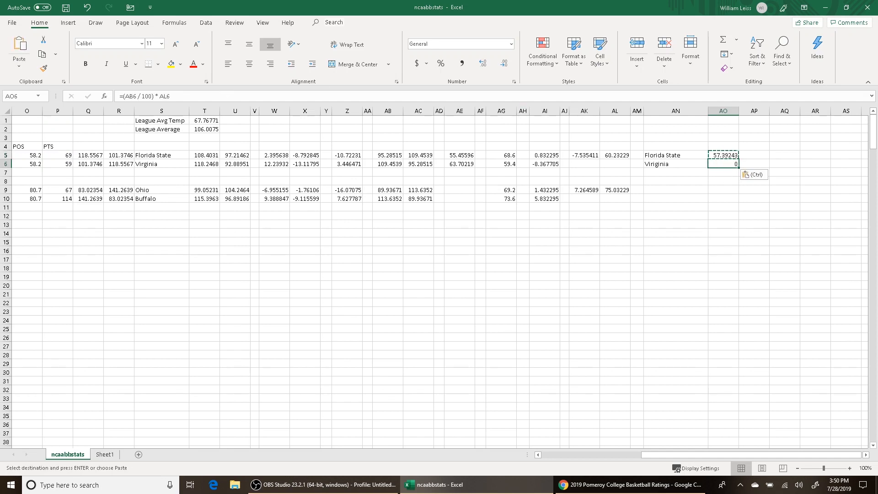
{"action": "key", "text": "Enter"}
{"action": "type", "text": "="}
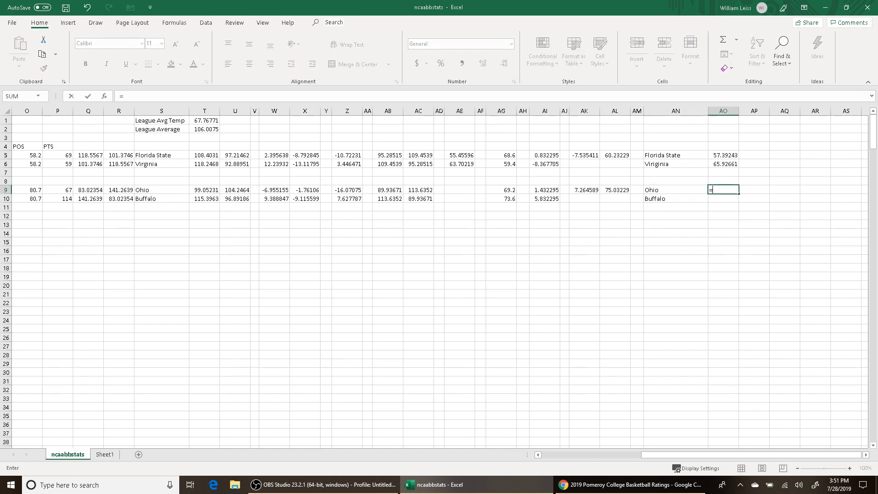
Step: Enter =(AB9/100)*$AL$9 in AO9 for Ohio's 67.48157 and paste it into AO10 for Buffalo's 85.26313
{"action": "type", "text": "("}
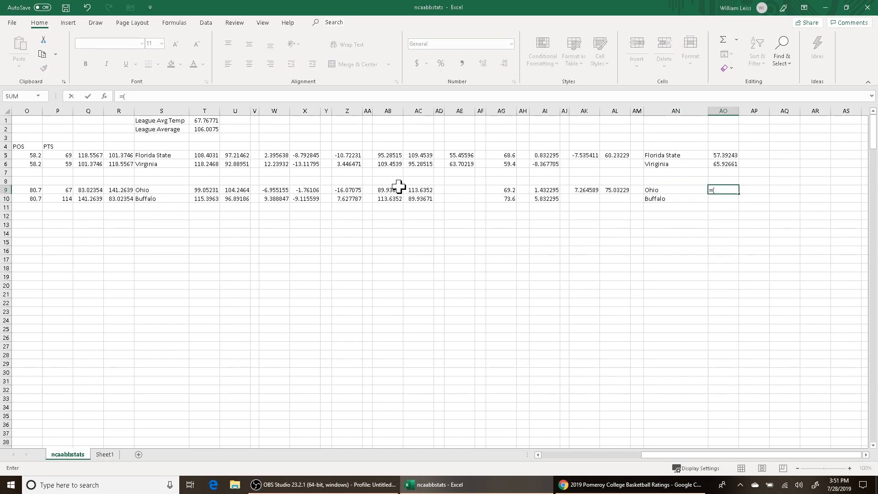
{"action": "left_click", "coordinate": [387, 190]}
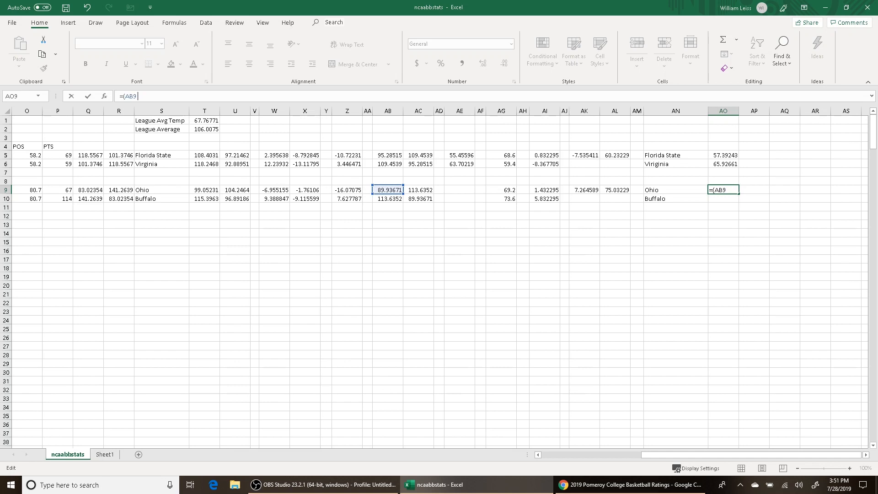
{"action": "type", "text": "/ 100)"}
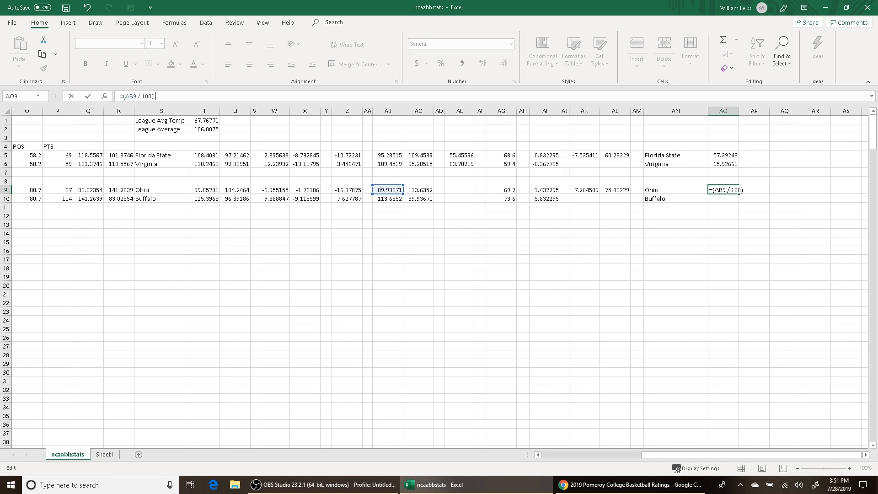
{"action": "type", "text": "*"}
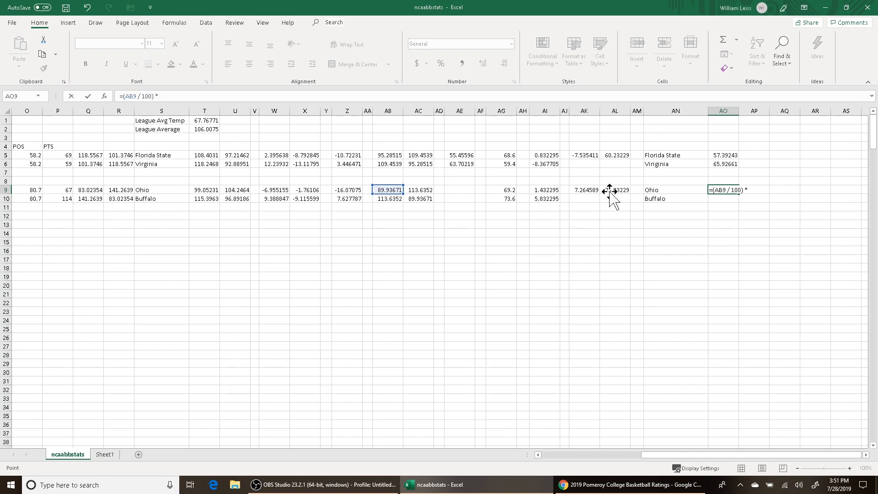
{"action": "left_click", "coordinate": [614, 190]}
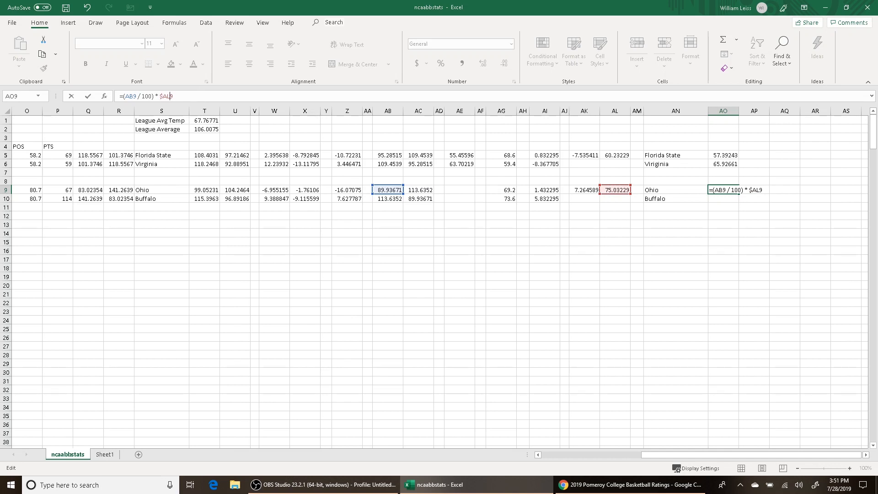
{"action": "key", "text": "Enter"}
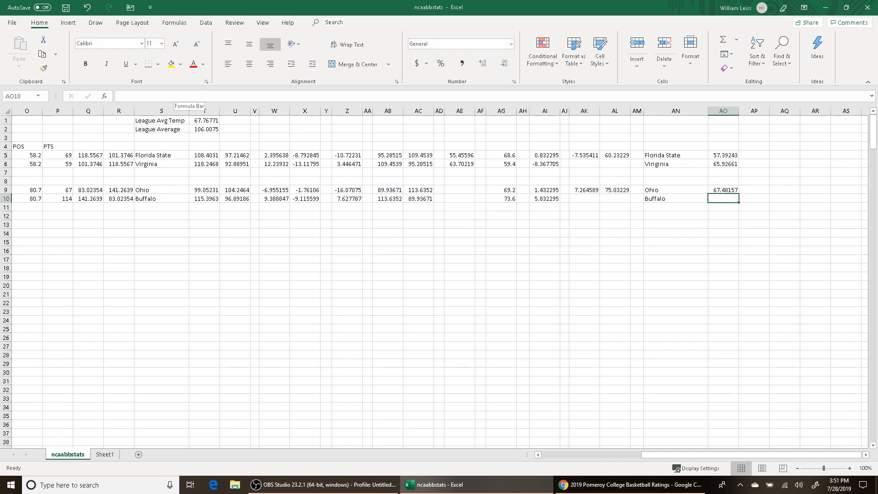
{"action": "left_click", "coordinate": [724, 191]}
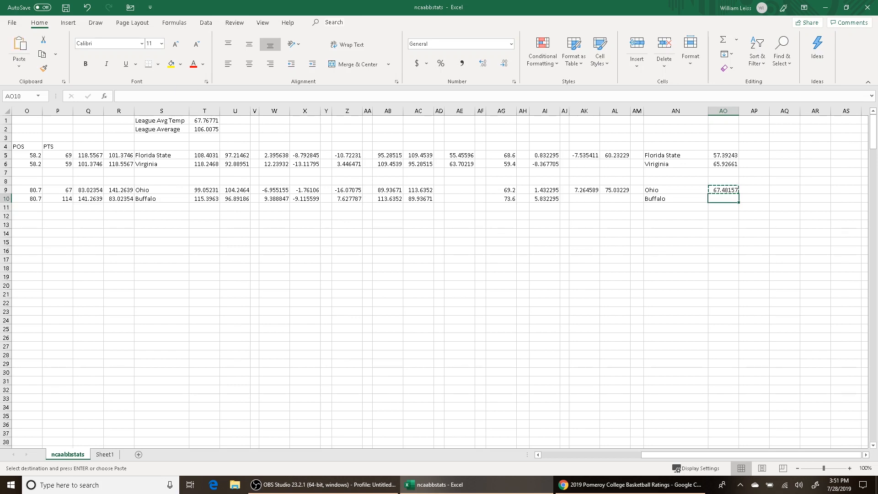
{"action": "key", "text": "ctrl+v"}
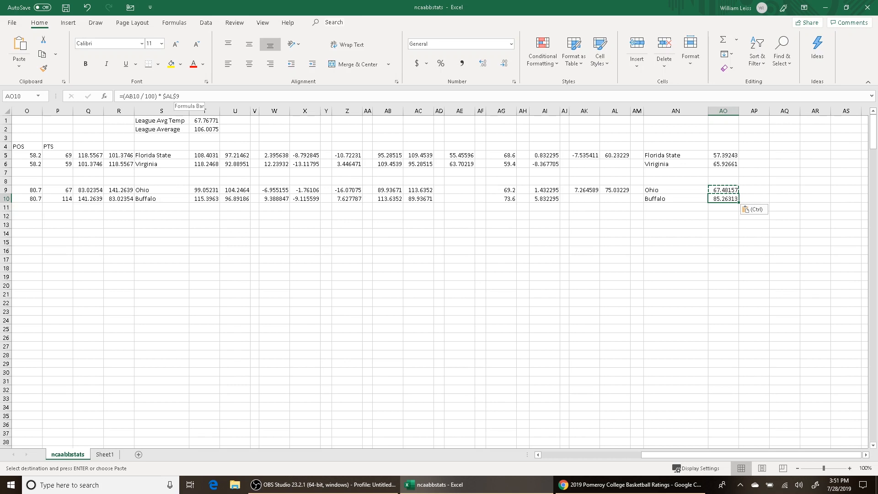
{"action": "key", "text": "Enter"}
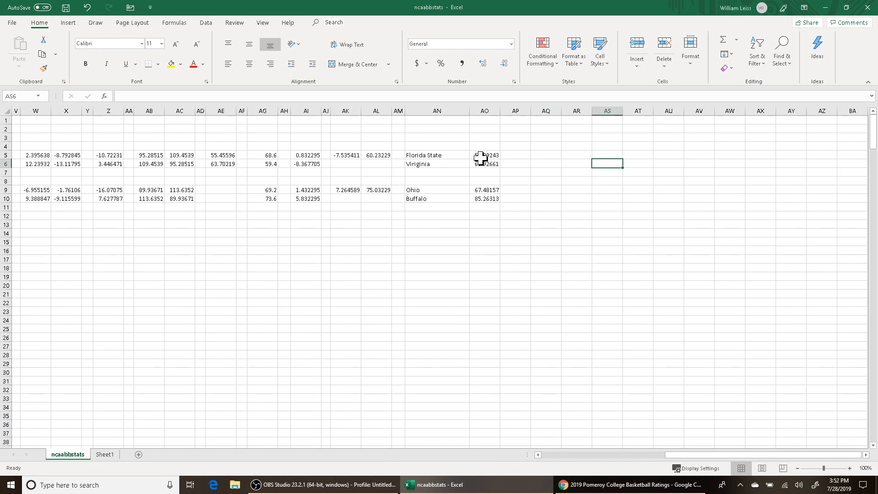
{"action": "left_click", "coordinate": [484, 155]}
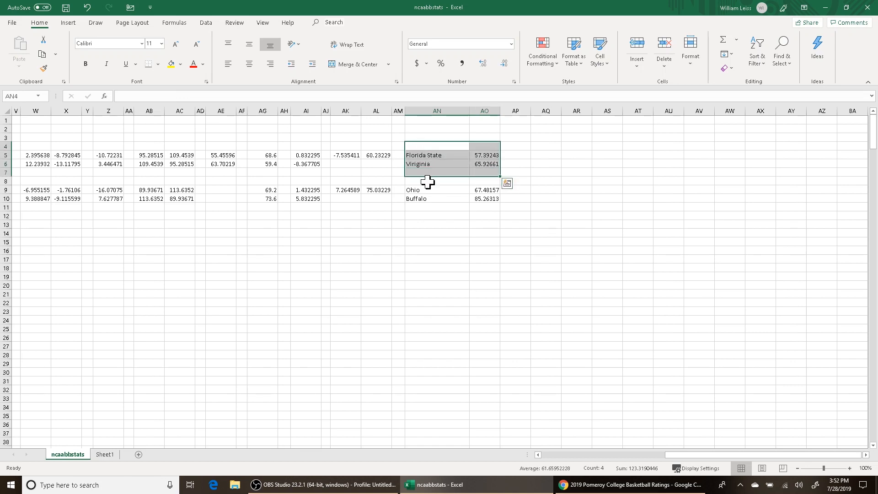
{"action": "left_click_drag", "start_coordinate": [436, 155], "coordinate": [485, 199]}
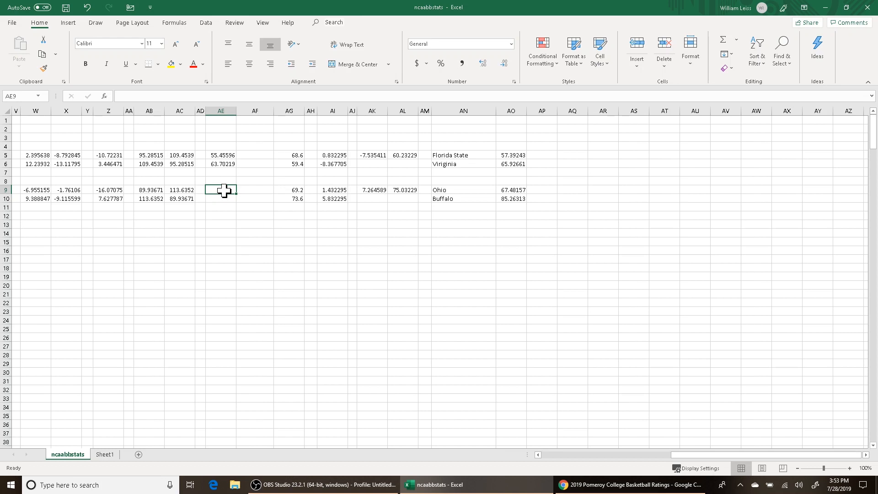
Step: Enter Ohio's home-adjusted efficiency =AB9*(.98) in AE9, giving 88.13797
{"action": "type", "text": "=AB9"}
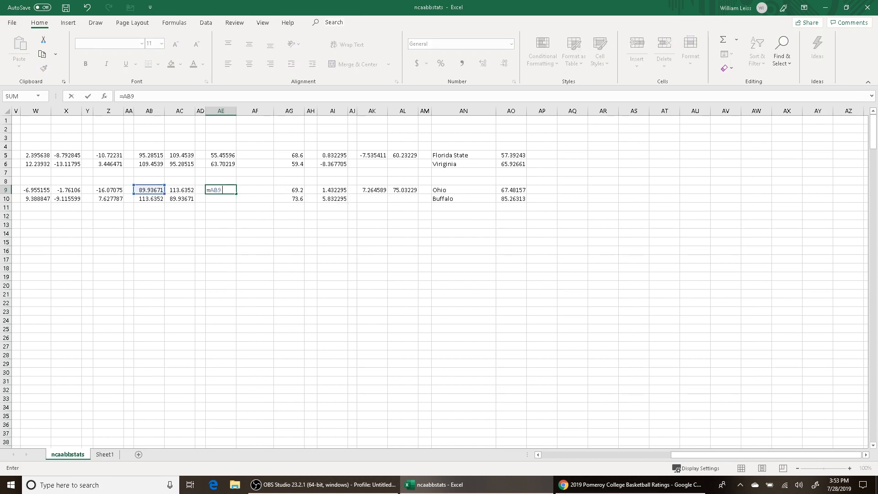
{"action": "type", "text": "* ("}
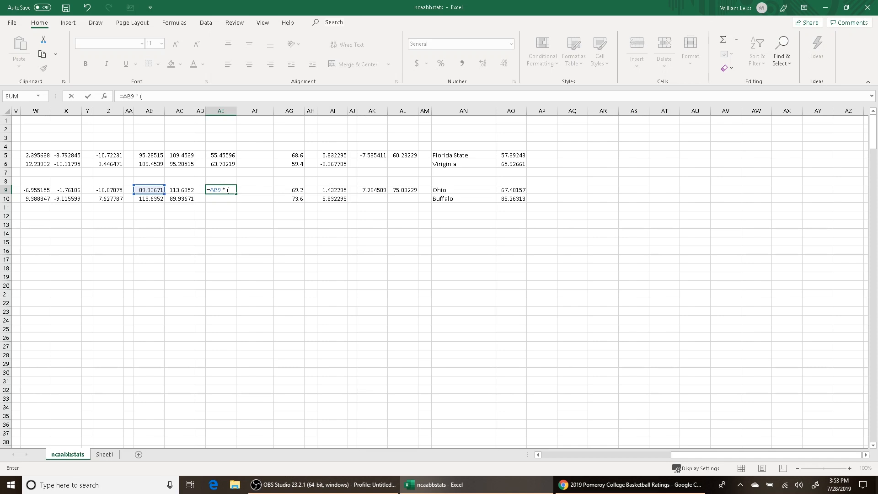
{"action": "type", "text": ".98)"}
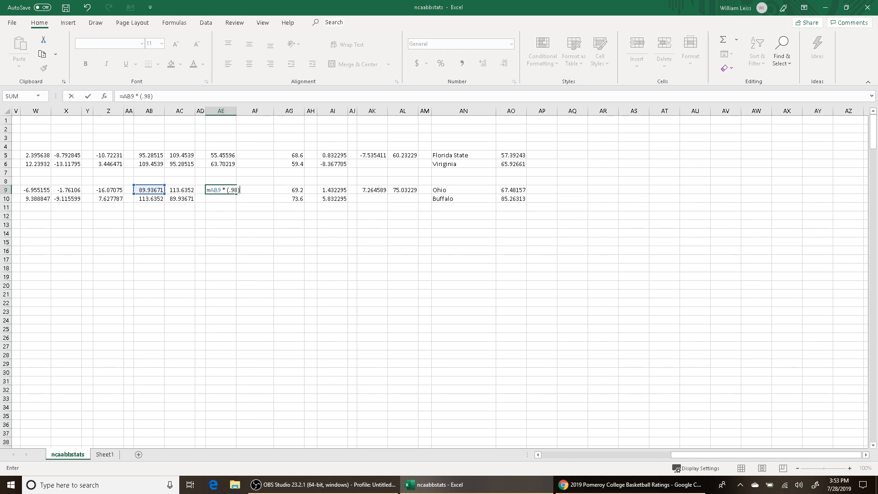
{"action": "key", "text": "Enter"}
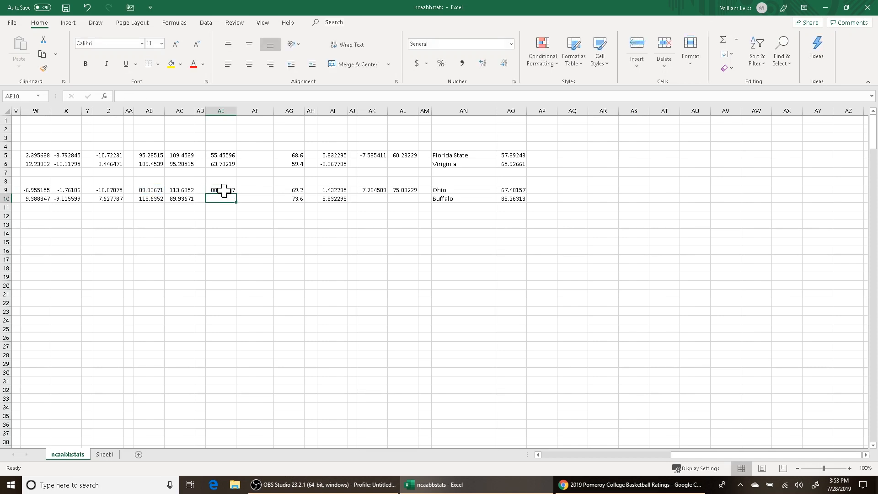
Step: Enter Buffalo's adjusted efficiency =AB10*1.02 in AE10 (115.908) and copy the adjusted formulas
{"action": "type", "text": "=AB10 *"}
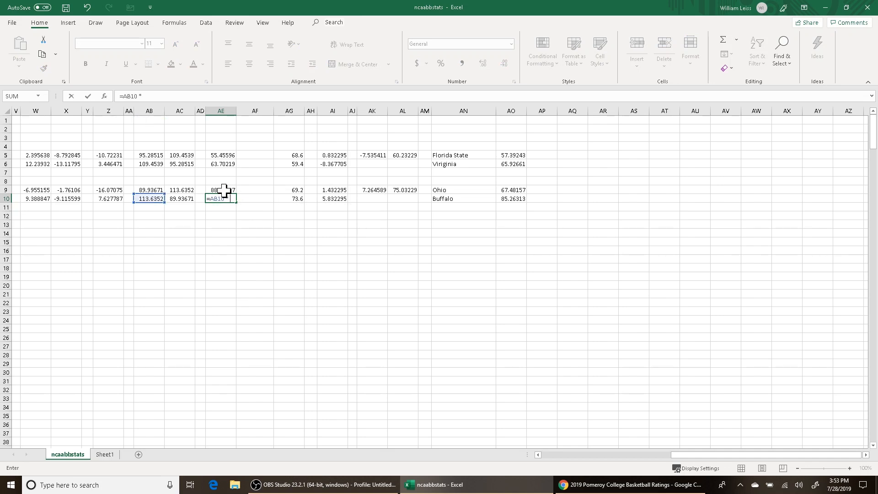
{"action": "type", "text": "1.02"}
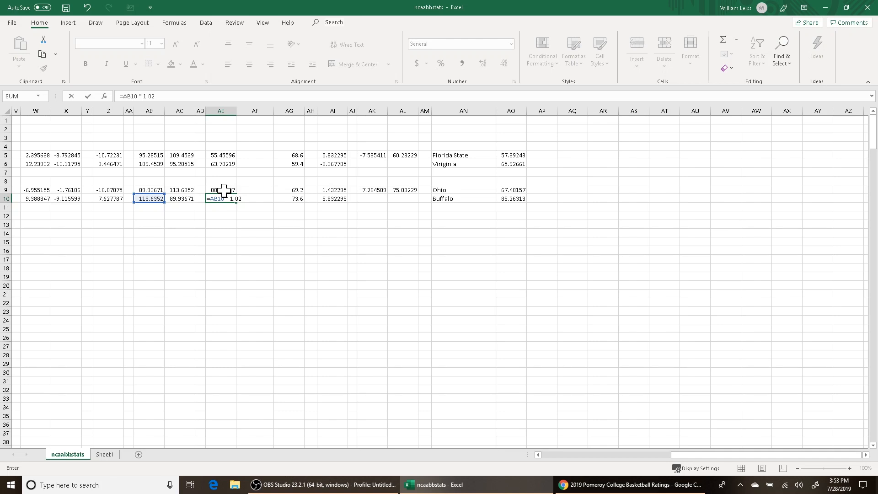
{"action": "key", "text": "Enter"}
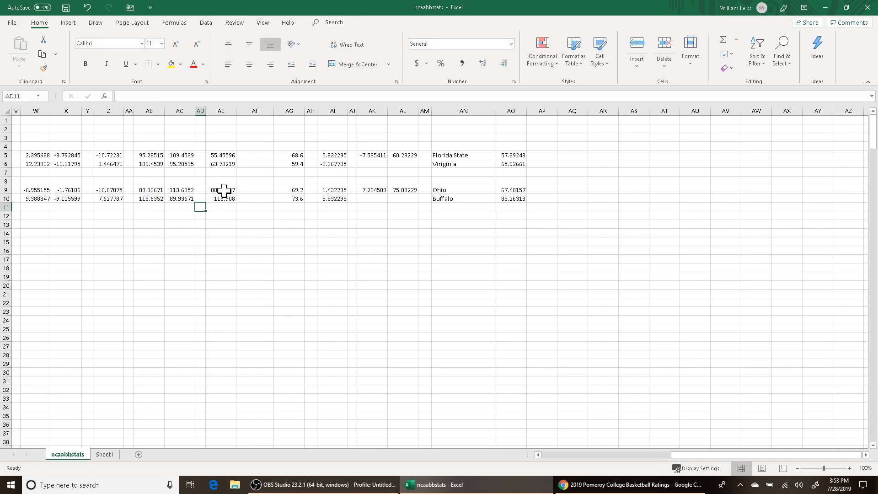
{"action": "left_click", "coordinate": [220, 199]}
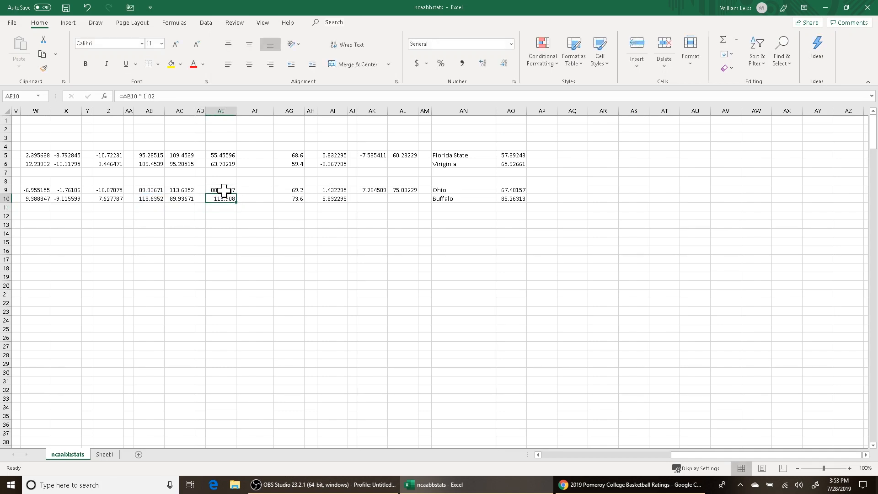
{"action": "right_click", "coordinate": [255, 190]}
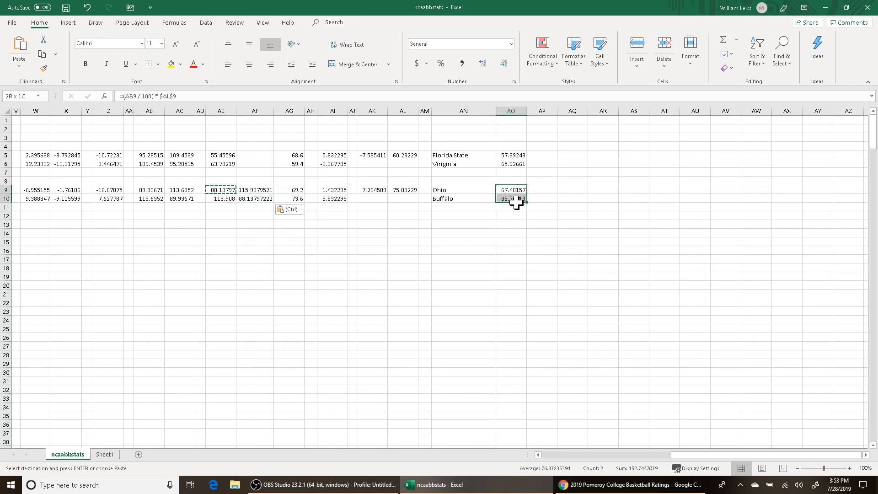
Step: Compute adjusted predicted scores in AQ9:AQ10 from AE9 and AE10: Ohio 66.13194, Buffalo 86.9684
{"action": "left_click", "coordinate": [541, 189]}
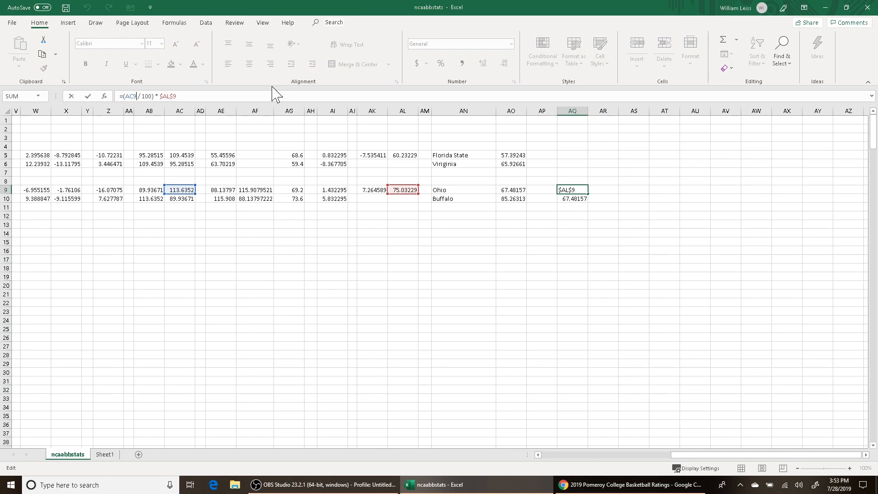
{"action": "left_click", "coordinate": [220, 190]}
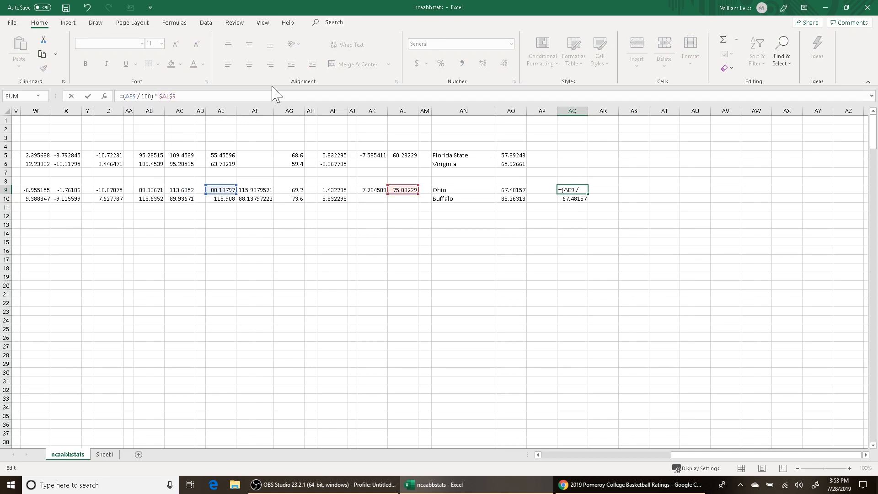
{"action": "key", "text": "Enter"}
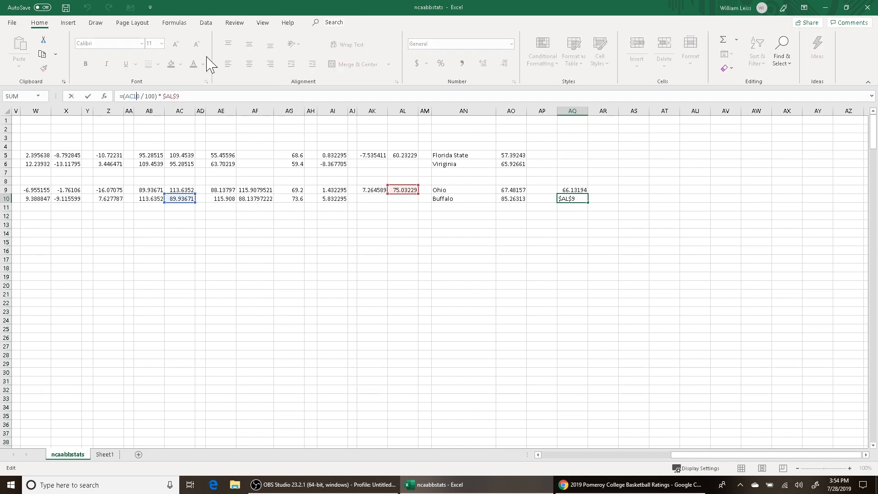
{"action": "key", "text": "Enter"}
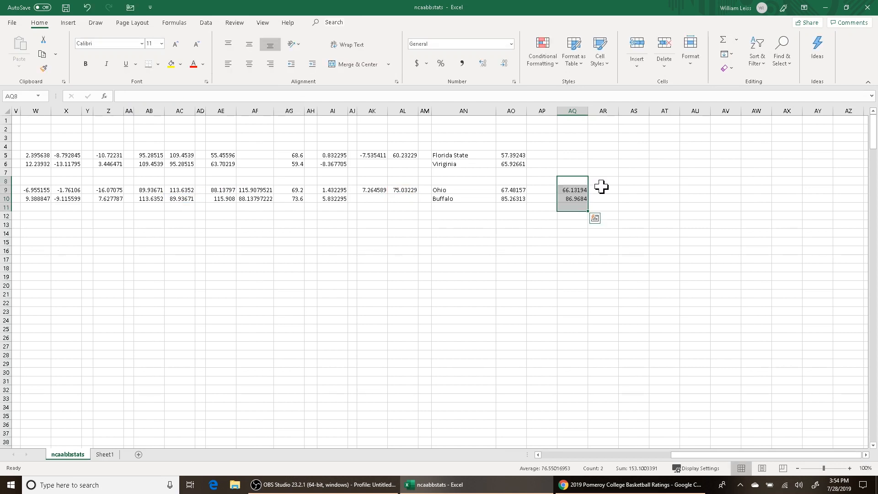
{"action": "mouse_move", "coordinate": [585, 170]}
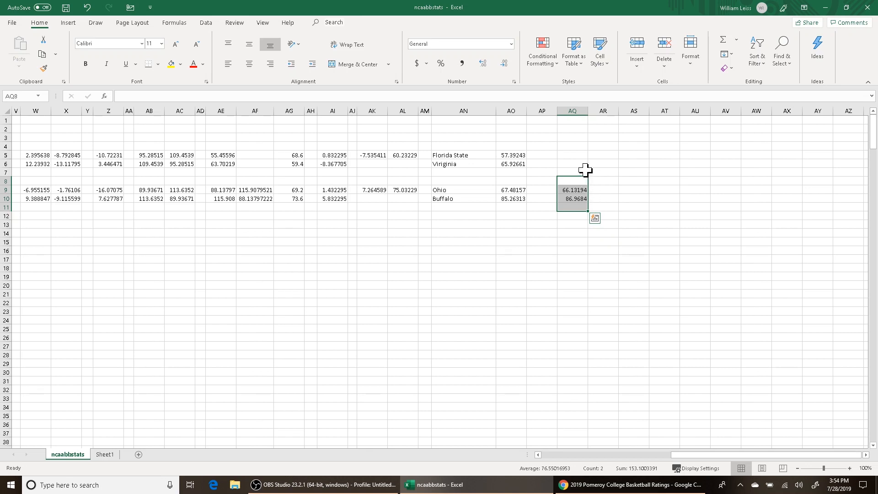